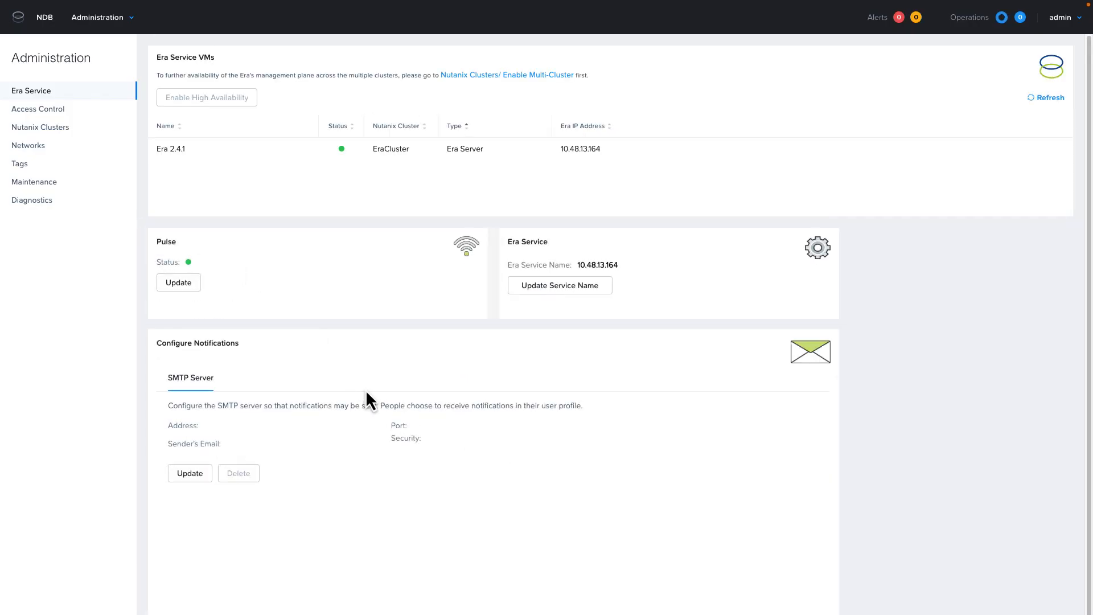
{"action": "mouse_move", "coordinate": [349, 379]}
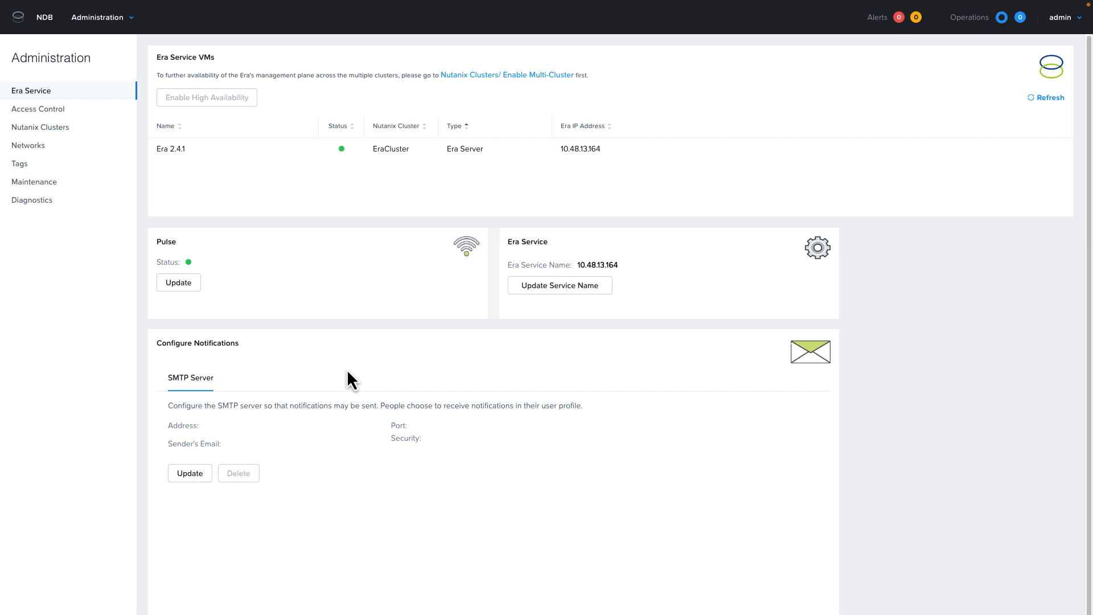
{"action": "mouse_move", "coordinate": [552, 316]}
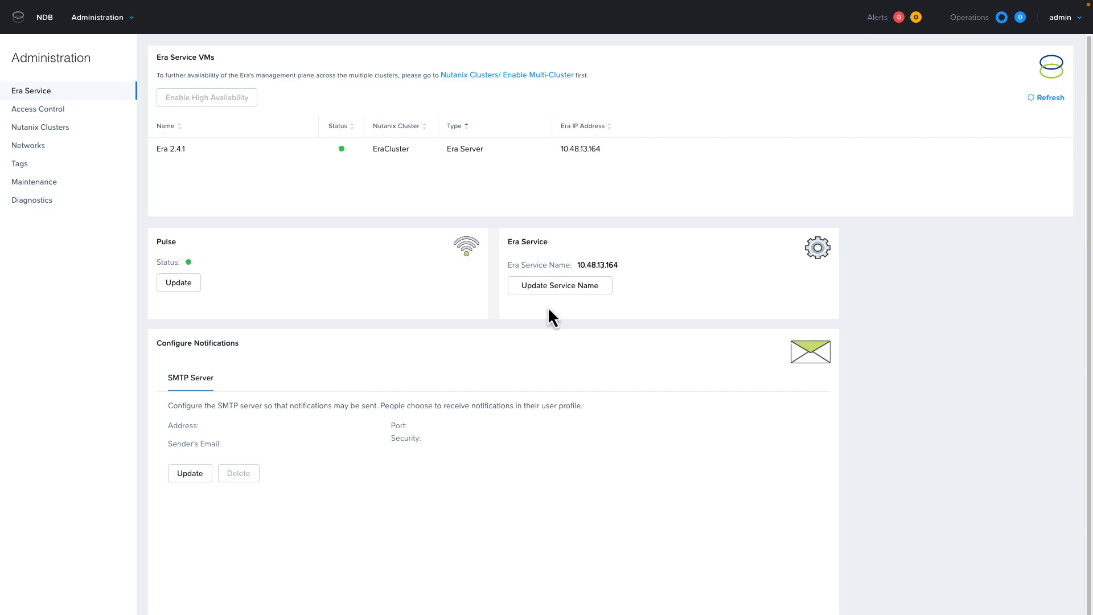
Step: Close the SMTP settings unsaved and open Access Control's Authentication page
{"action": "left_click", "coordinate": [189, 473]}
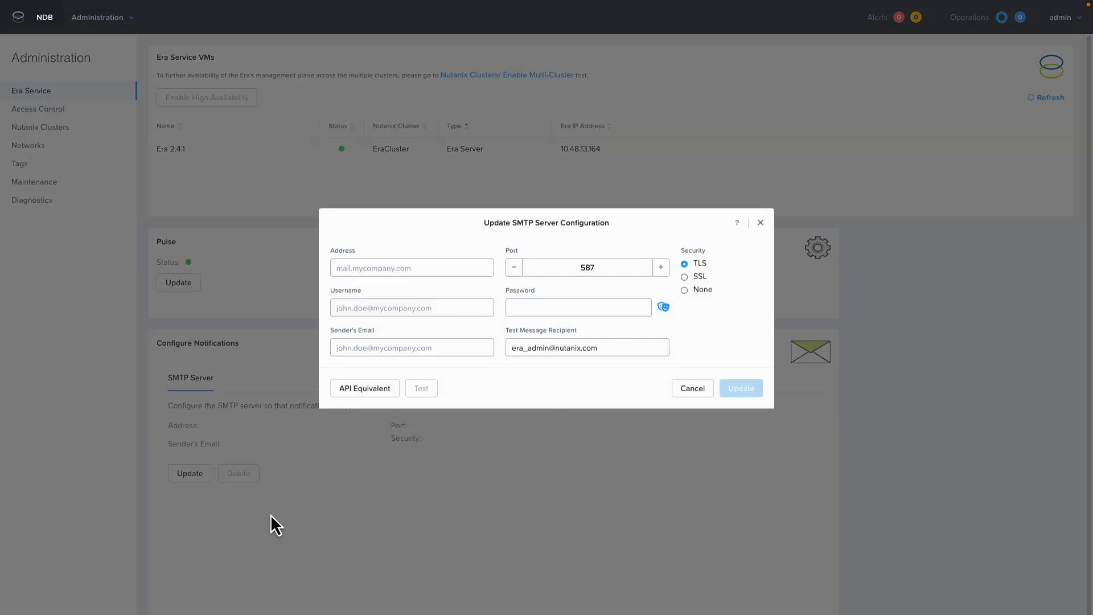
{"action": "mouse_move", "coordinate": [688, 293]}
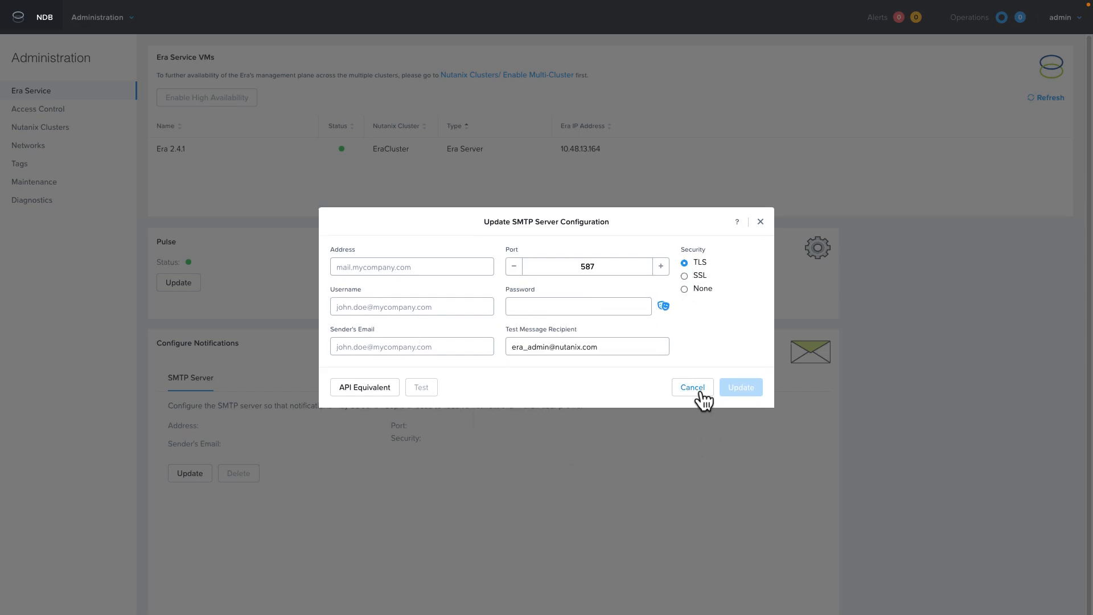
{"action": "left_click", "coordinate": [691, 387]}
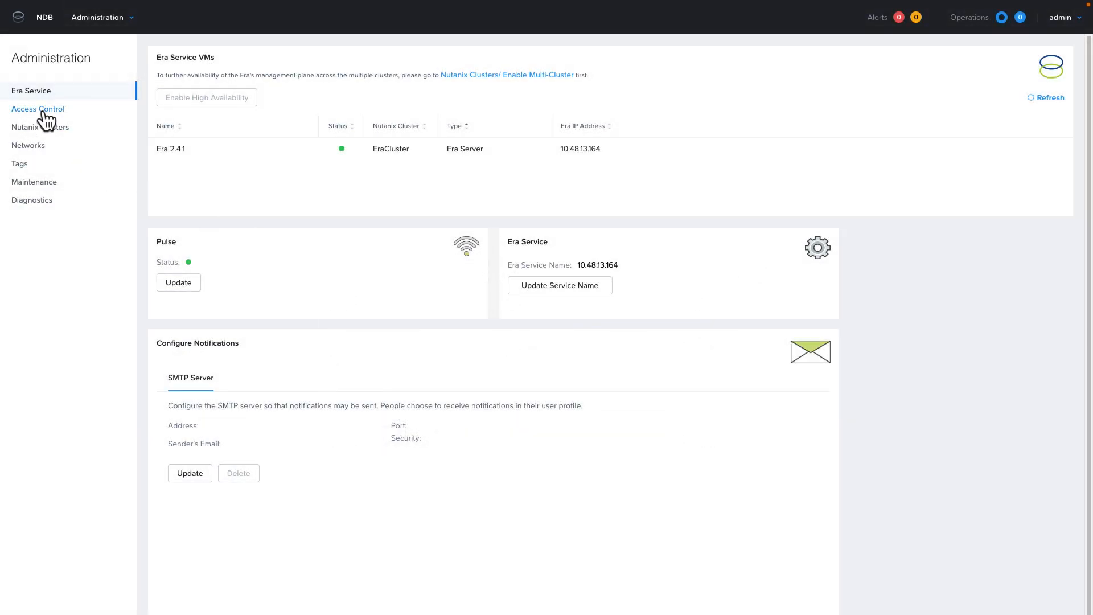
{"action": "left_click", "coordinate": [38, 109]}
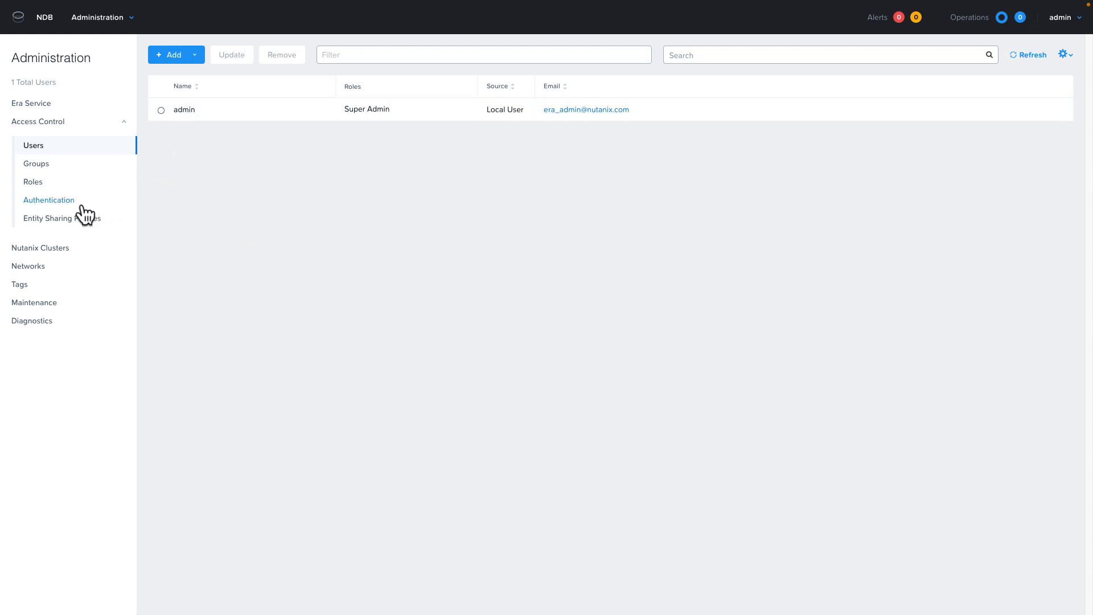
{"action": "left_click", "coordinate": [49, 200]}
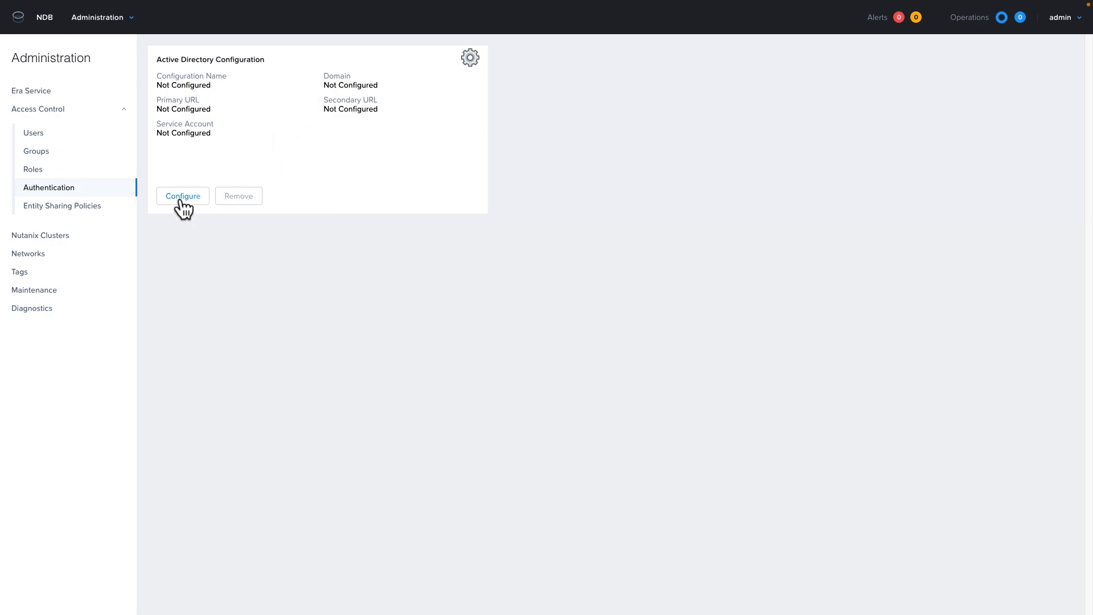
Step: Enter Active Directory 'Lab AD' for tme.local at ldap://10.48.13.21:389 with service account ndbad
{"action": "left_click", "coordinate": [182, 195]}
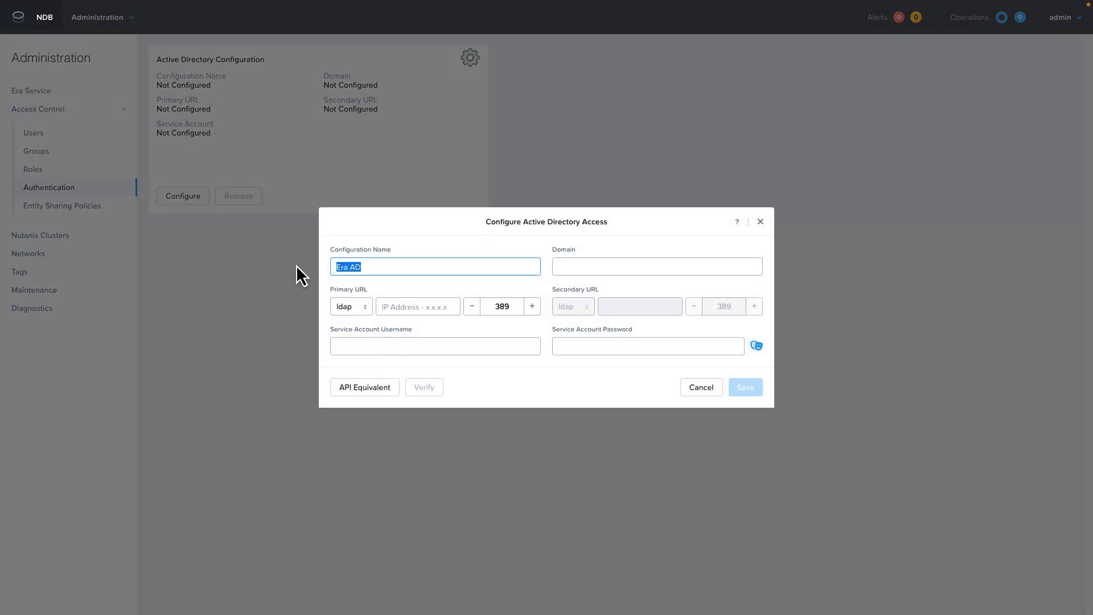
{"action": "type", "text": "Lab AD"}
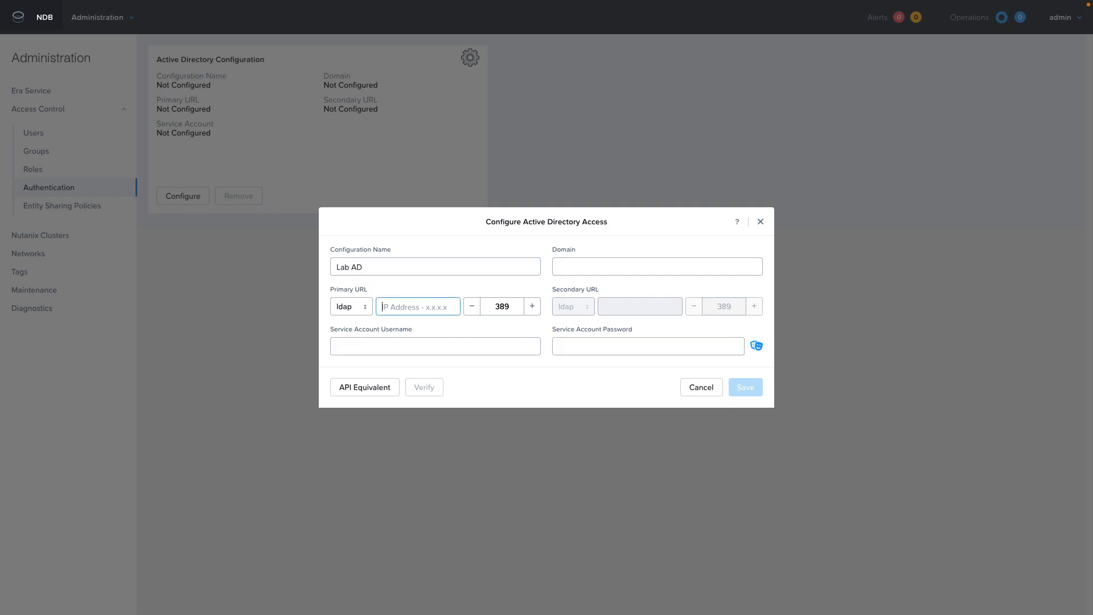
{"action": "type", "text": "tme.local"}
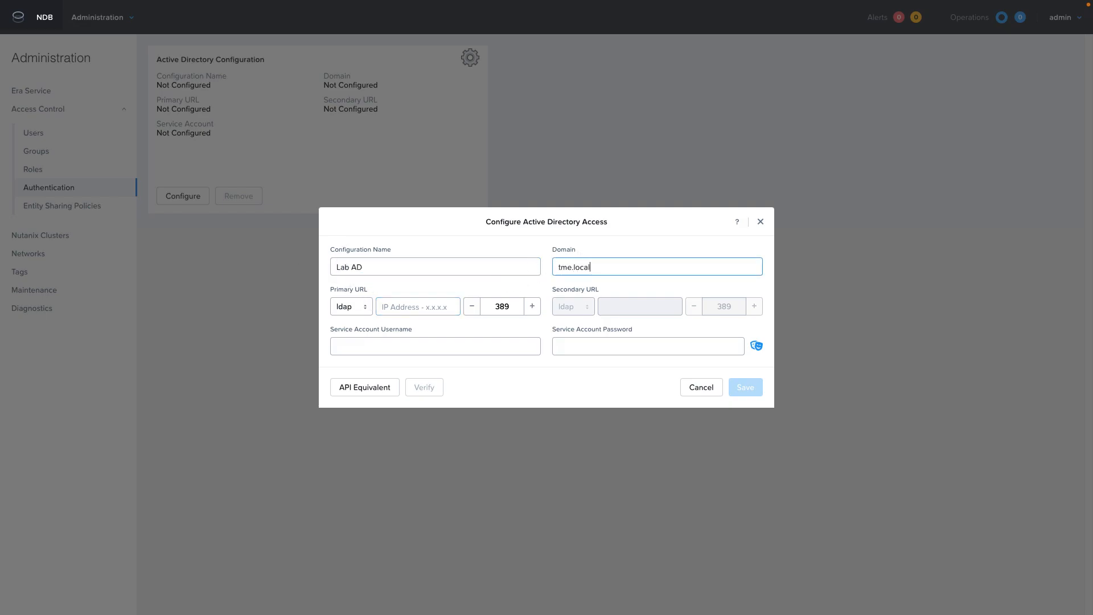
{"action": "type", "text": "10.48.13.21"}
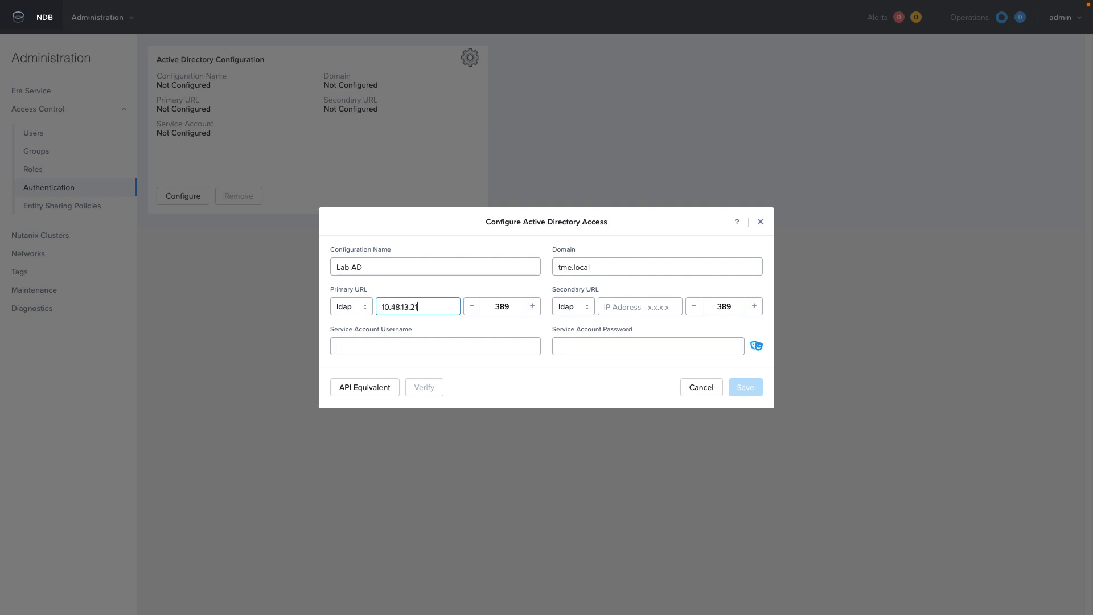
{"action": "left_click", "coordinate": [348, 306]}
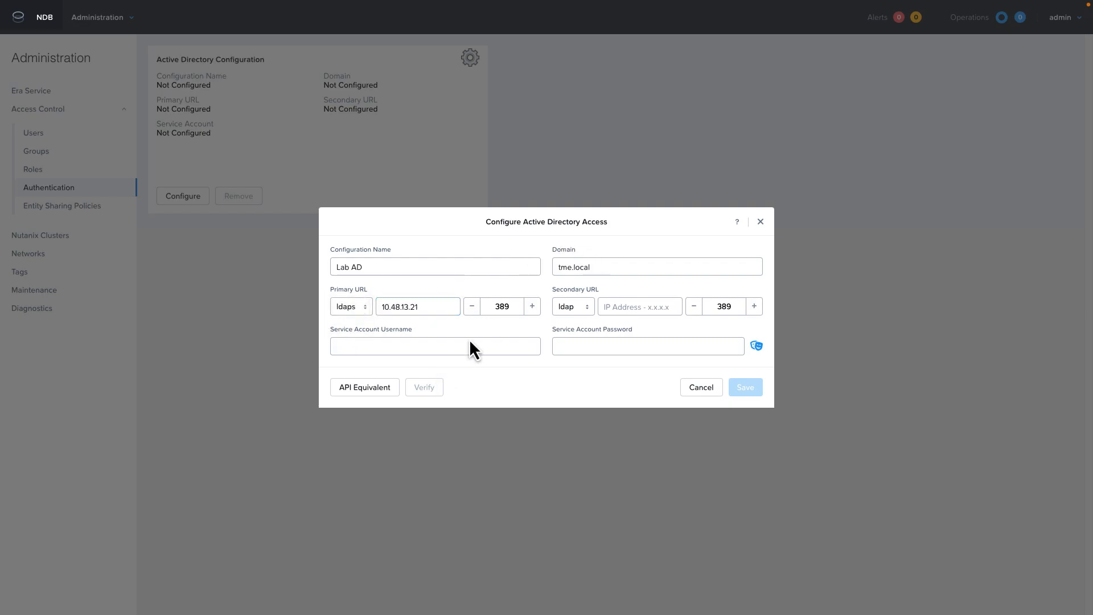
{"action": "left_click", "coordinate": [434, 345]}
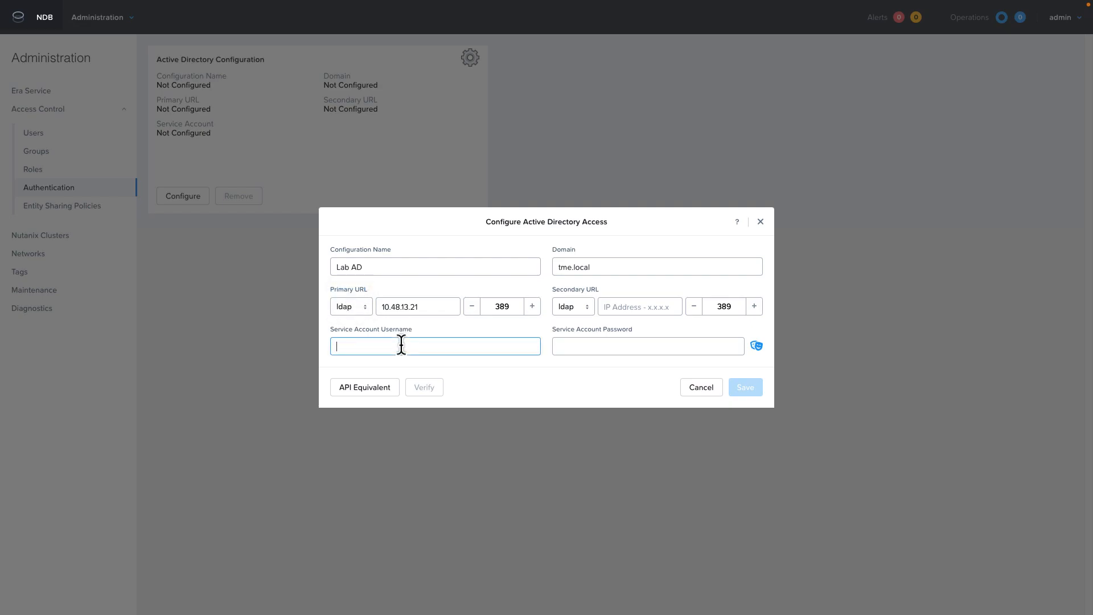
{"action": "type", "text": "ndbad"}
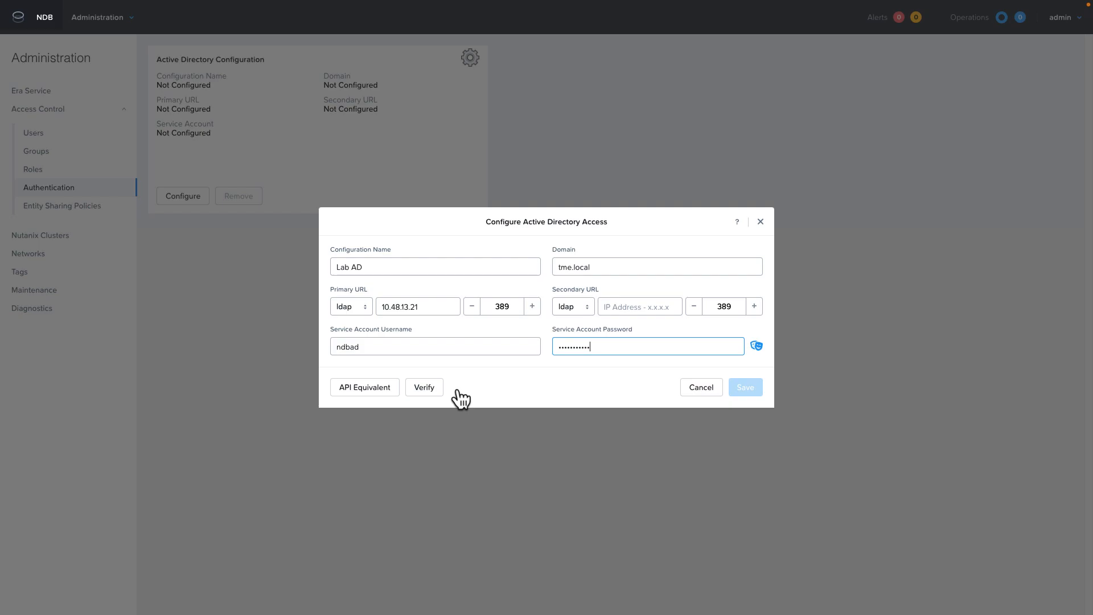
Step: Verify and save the Lab AD configuration, then view the Users list
{"action": "left_click", "coordinate": [423, 387]}
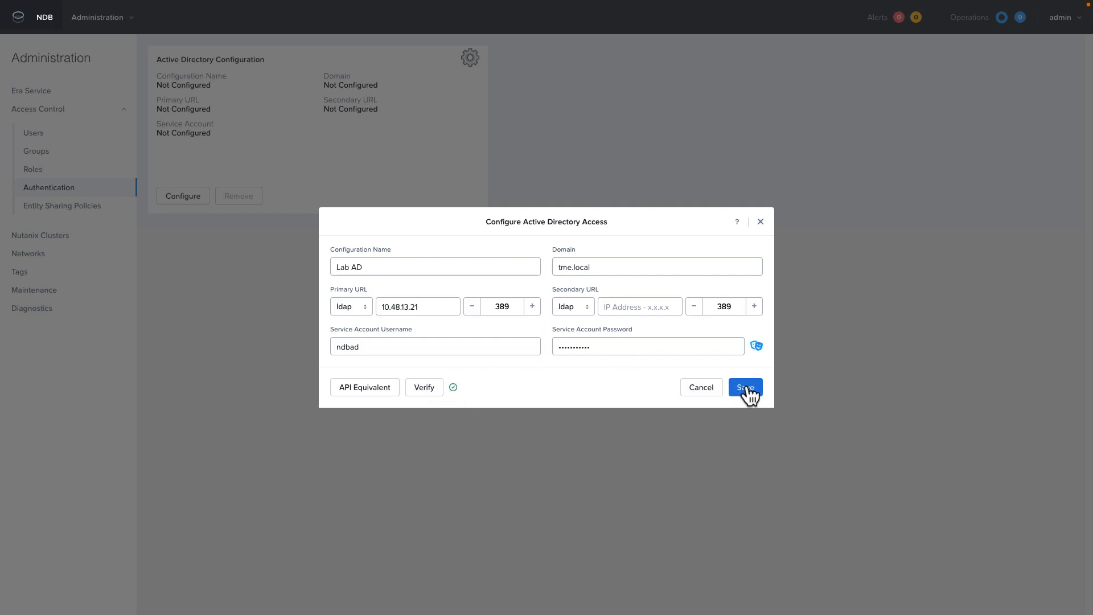
{"action": "left_click", "coordinate": [744, 387]}
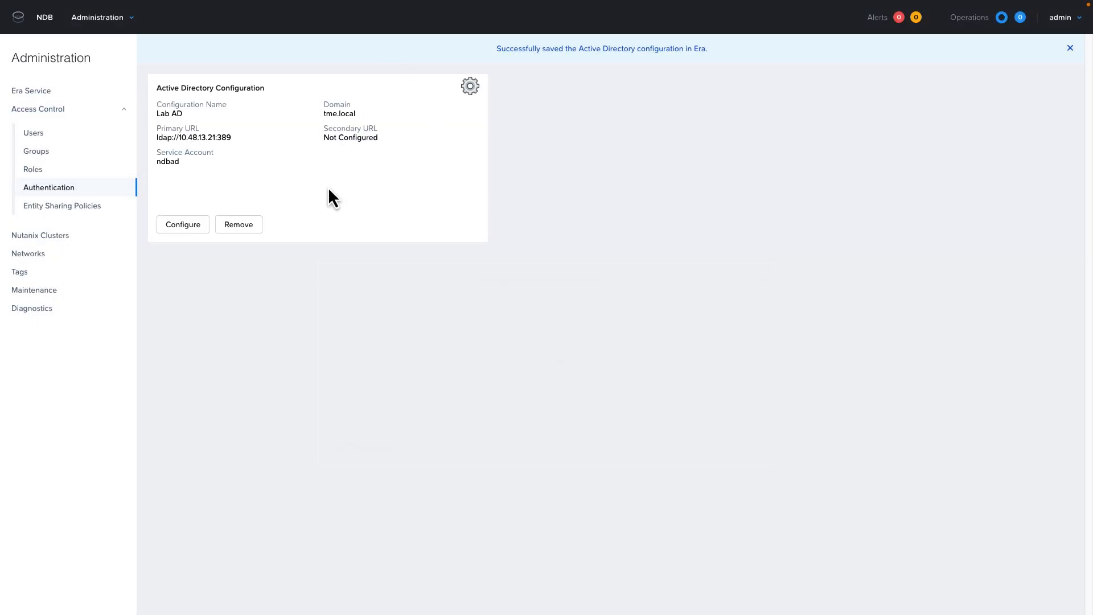
{"action": "mouse_move", "coordinate": [33, 133]}
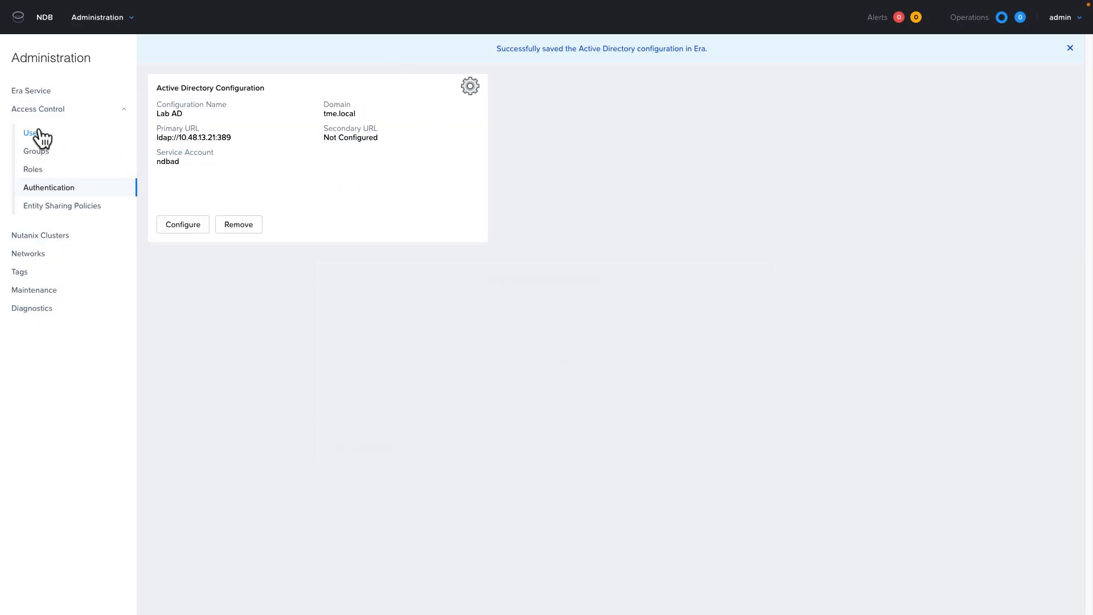
{"action": "left_click", "coordinate": [32, 133]}
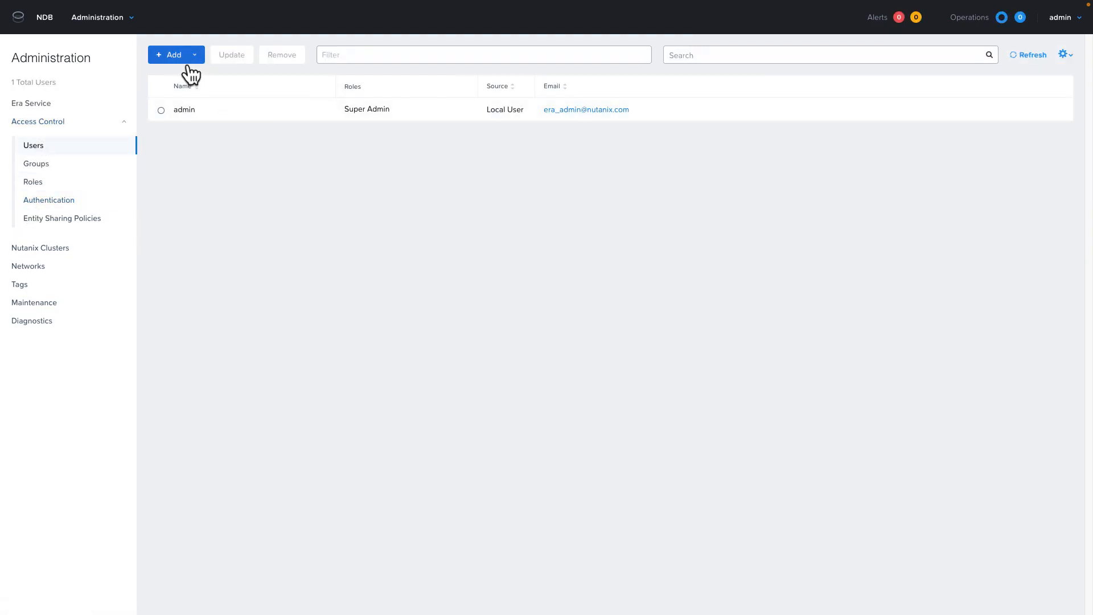
{"action": "left_click", "coordinate": [195, 55]}
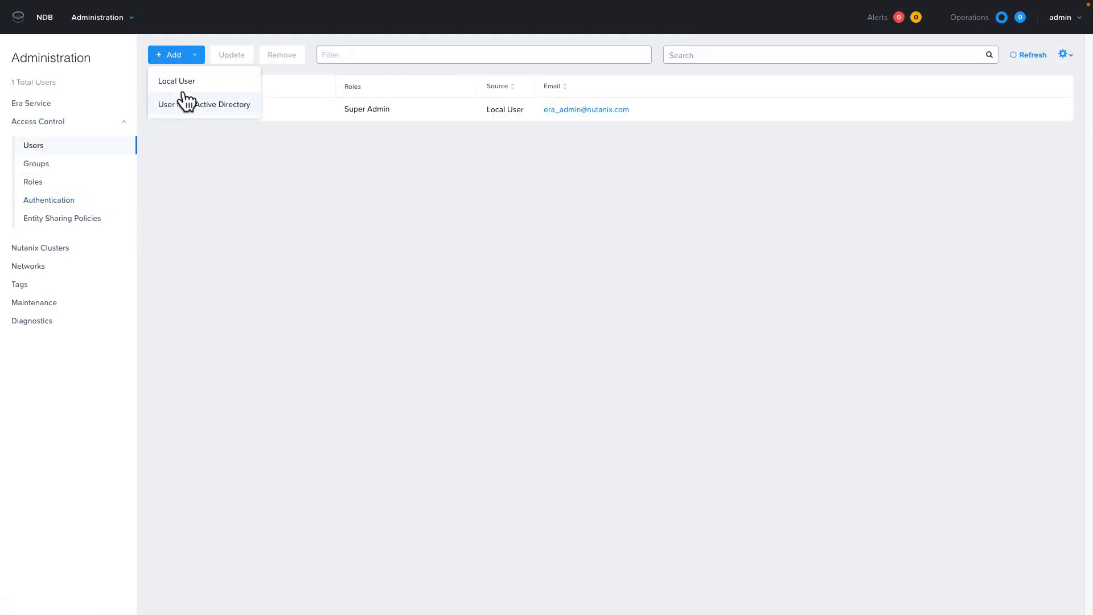
{"action": "mouse_move", "coordinate": [204, 104]}
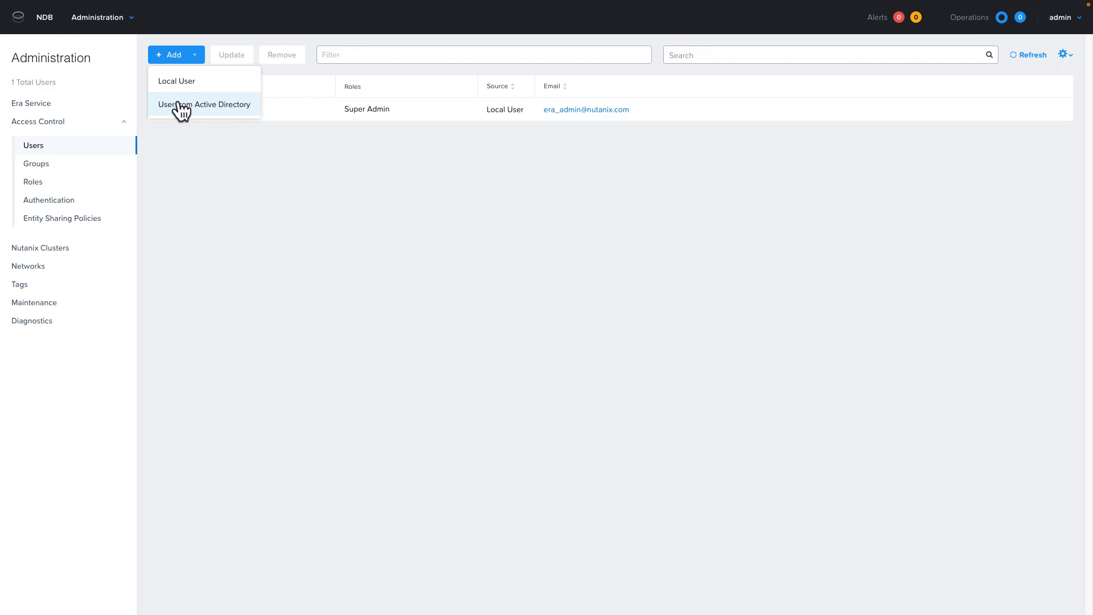
{"action": "left_click", "coordinate": [176, 80]}
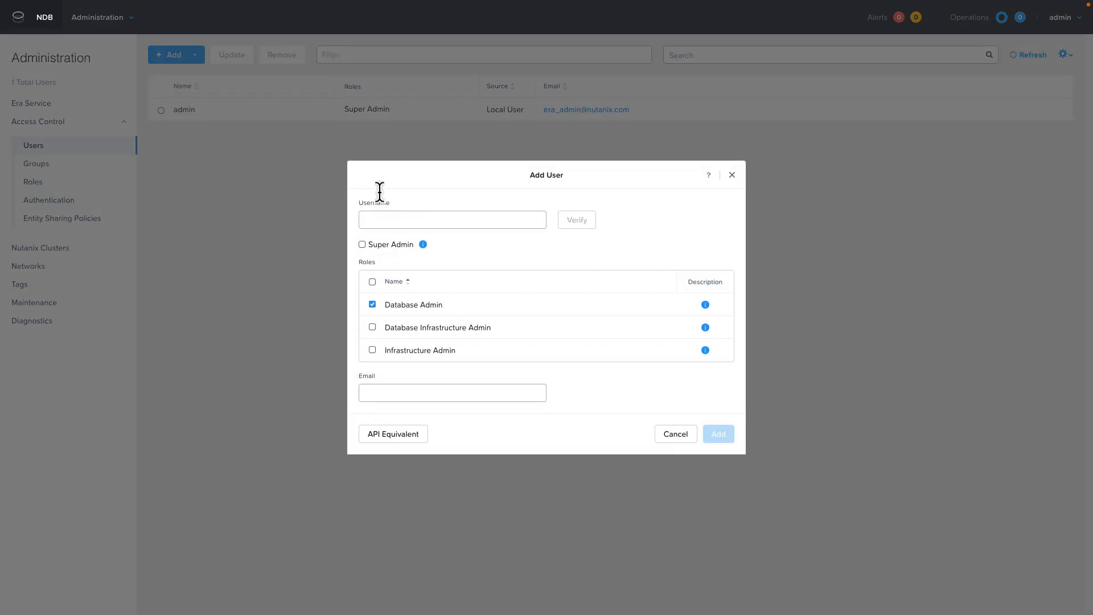
{"action": "type", "text": "david"}
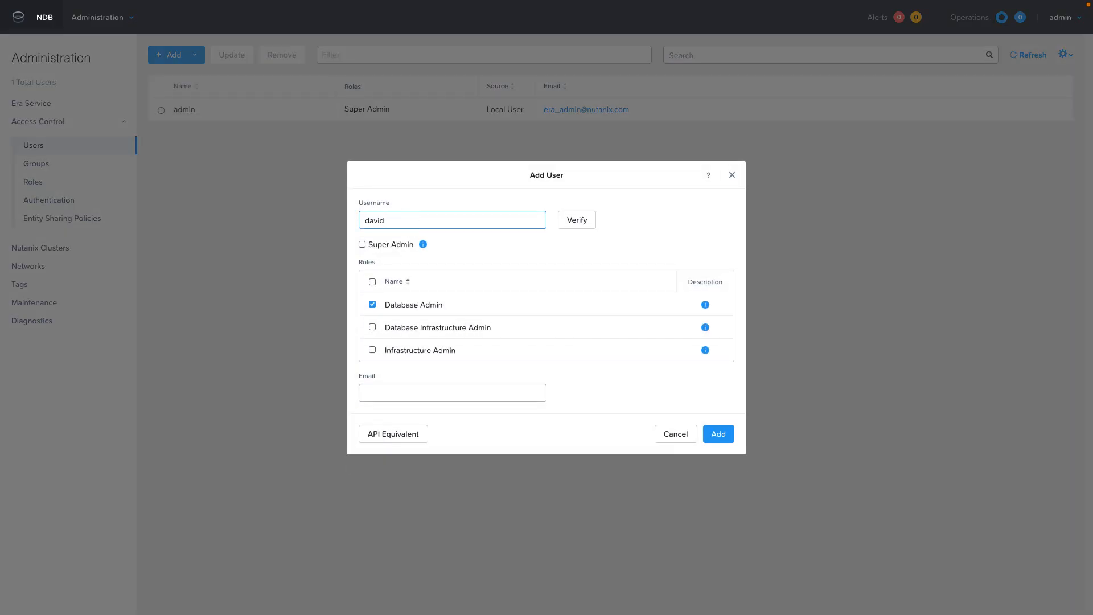
{"action": "left_click", "coordinate": [575, 219]}
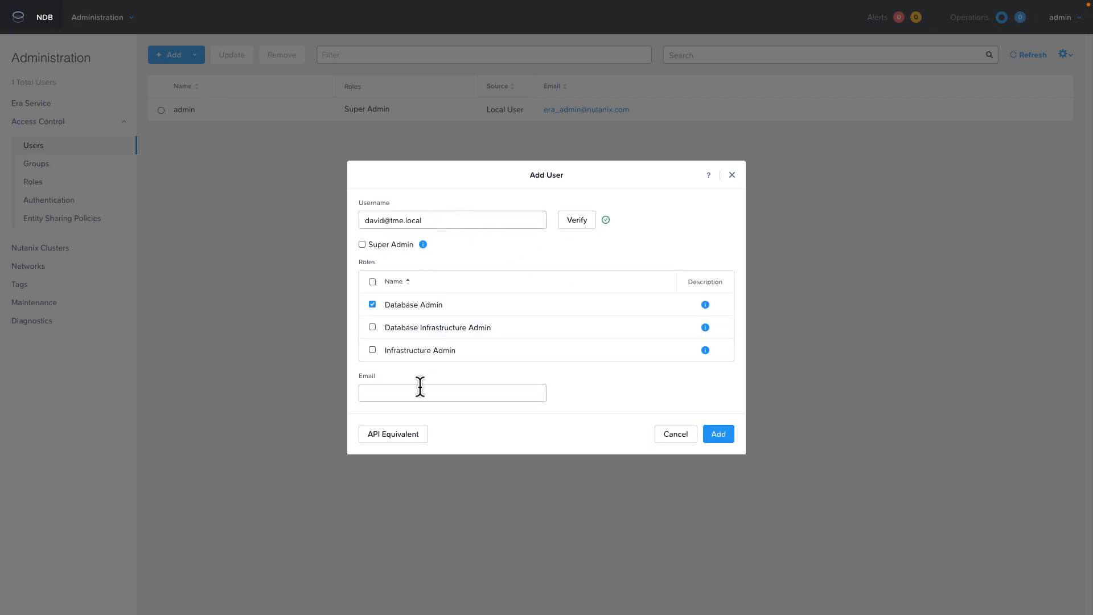
{"action": "left_click", "coordinate": [362, 245]}
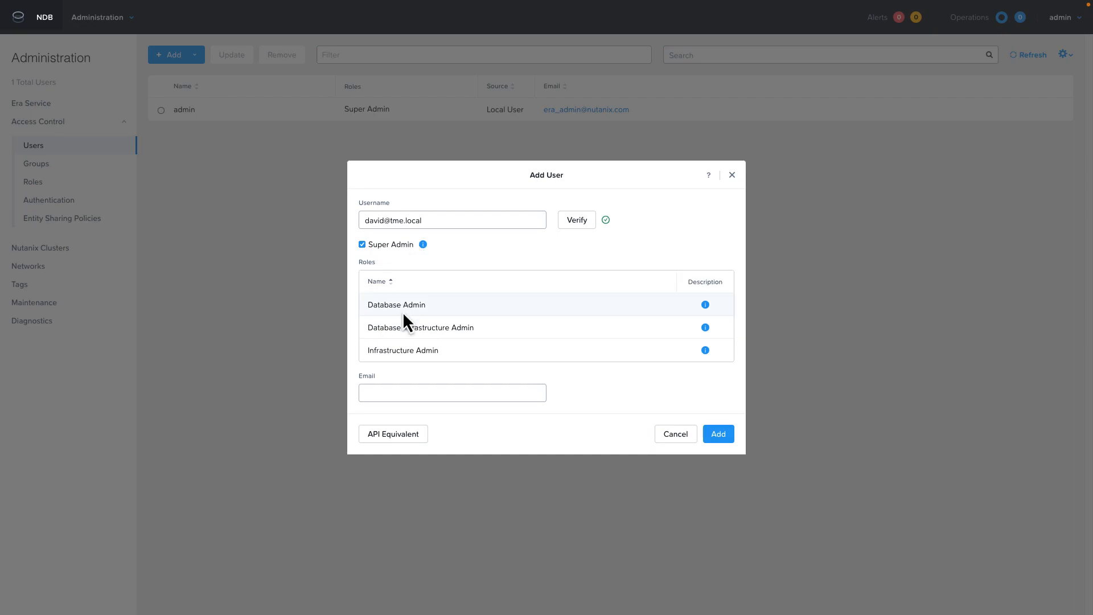
{"action": "left_click", "coordinate": [717, 434]}
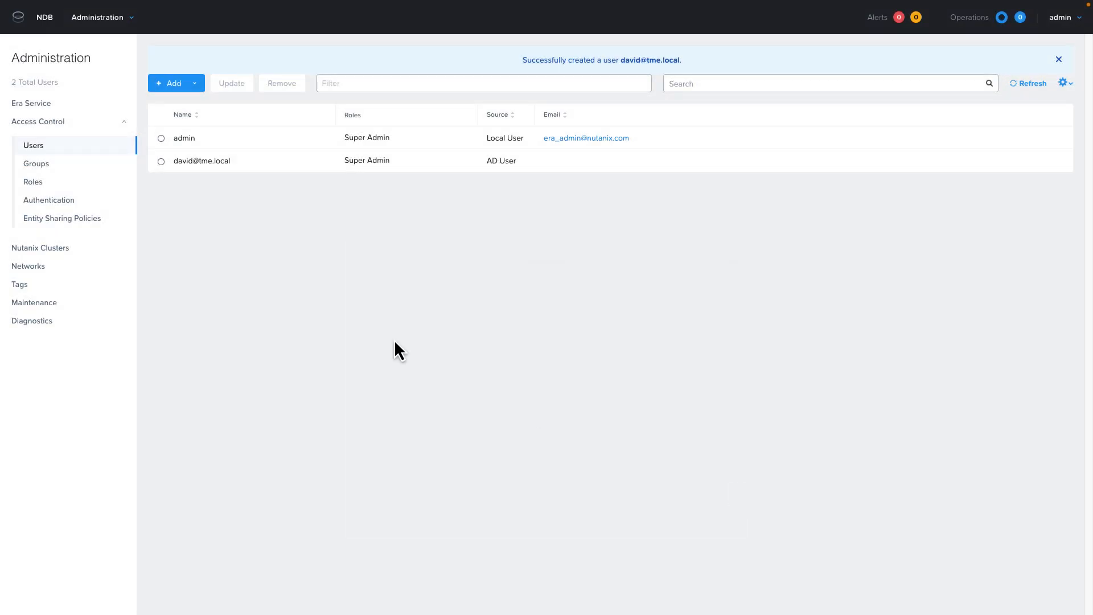
Step: Add the Active Directory group DB Users with the Database Admin role
{"action": "left_click", "coordinate": [35, 163]}
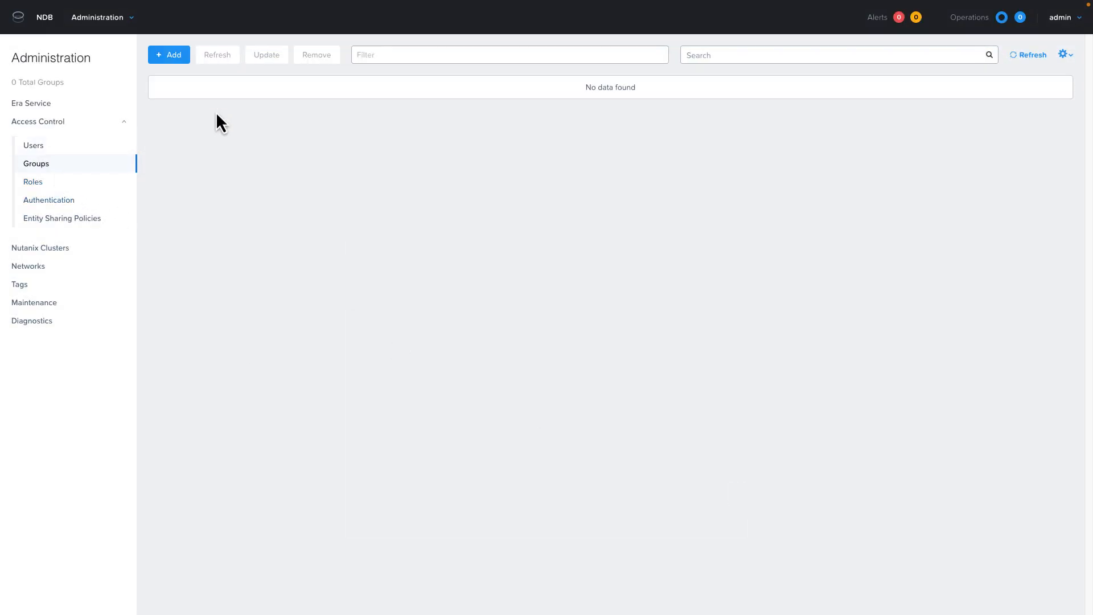
{"action": "left_click", "coordinate": [168, 55]}
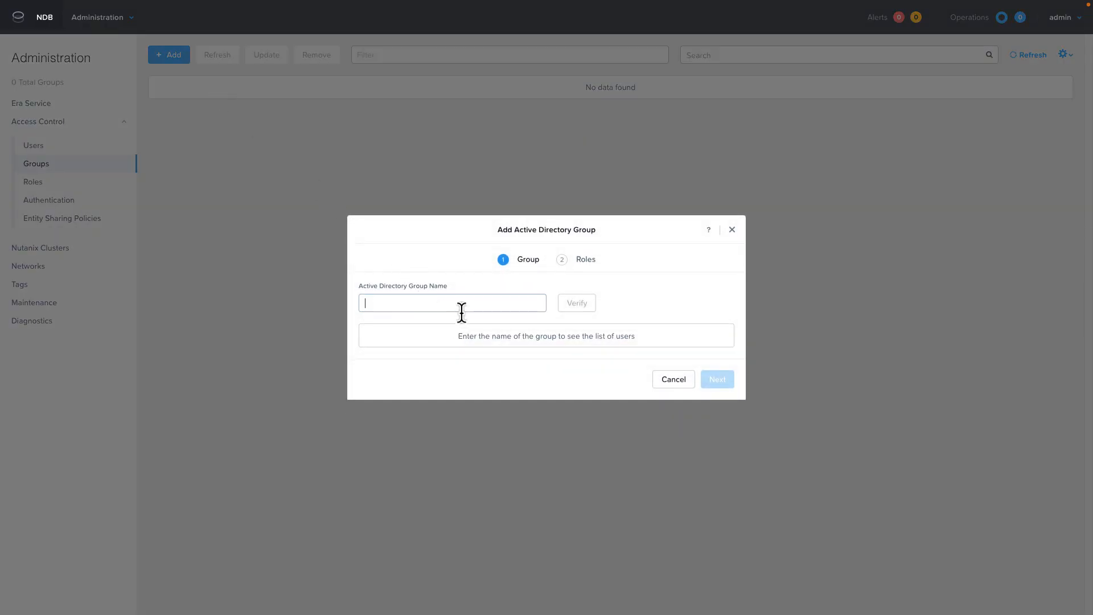
{"action": "left_click", "coordinate": [451, 303]}
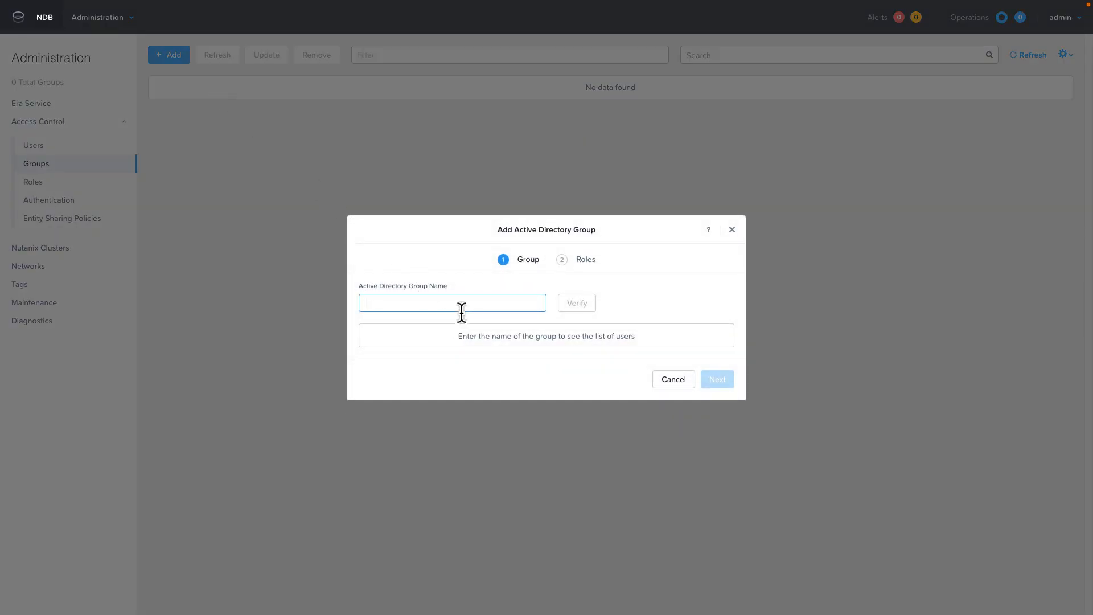
{"action": "type", "text": "DB Admins"}
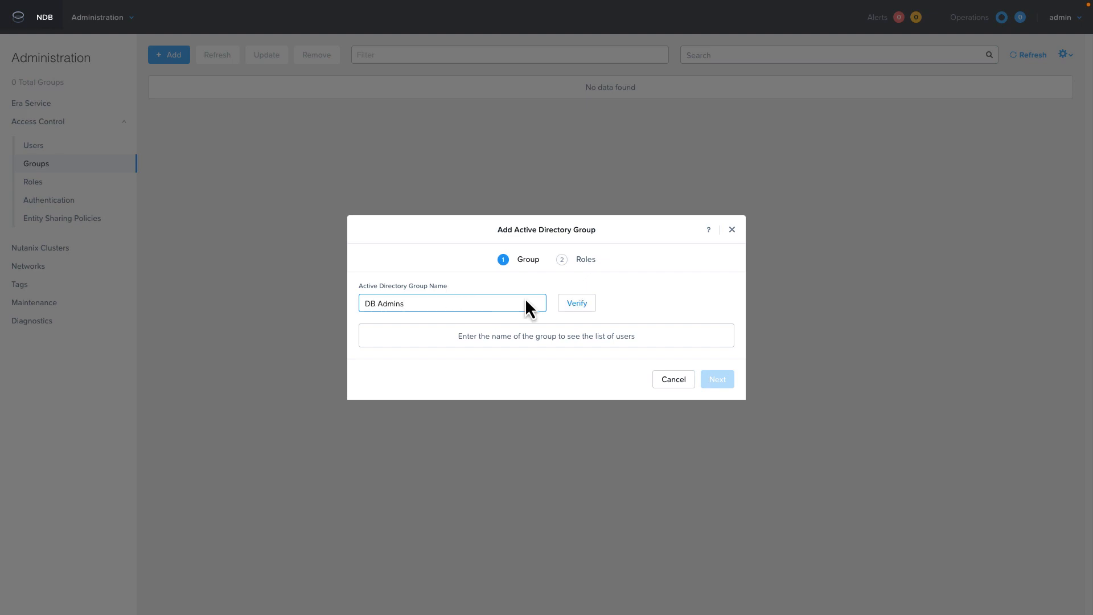
{"action": "left_click", "coordinate": [575, 302]}
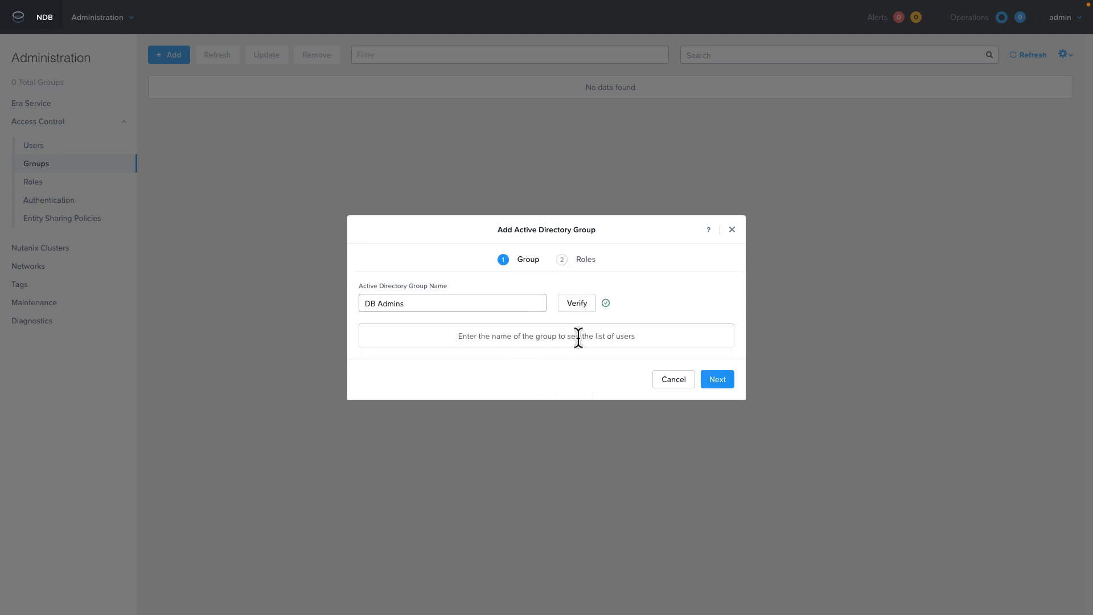
{"action": "left_click", "coordinate": [716, 378]}
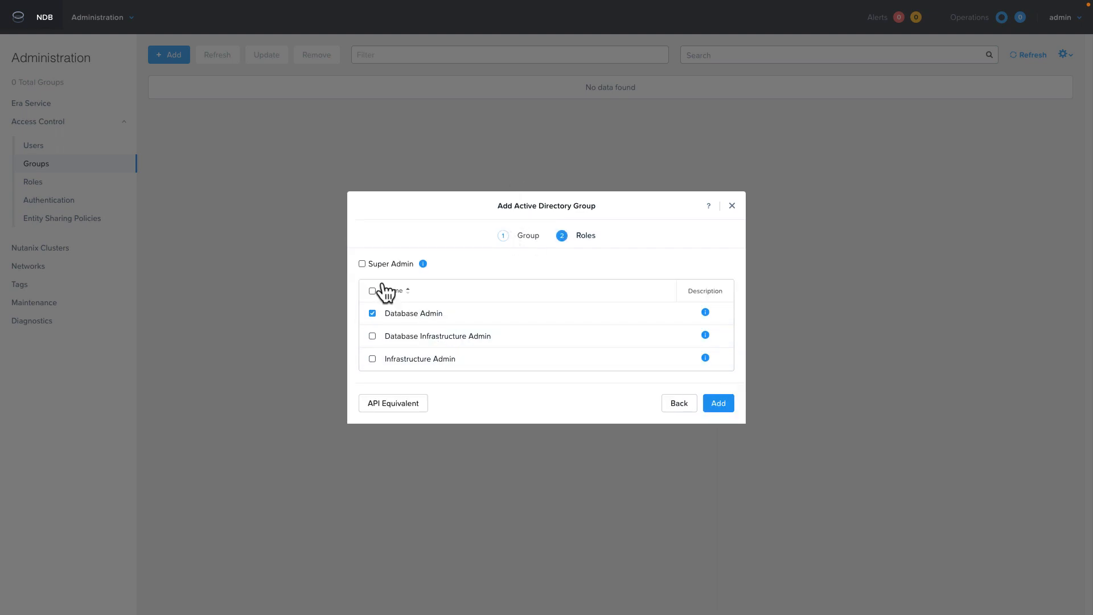
{"action": "left_click", "coordinate": [372, 313]}
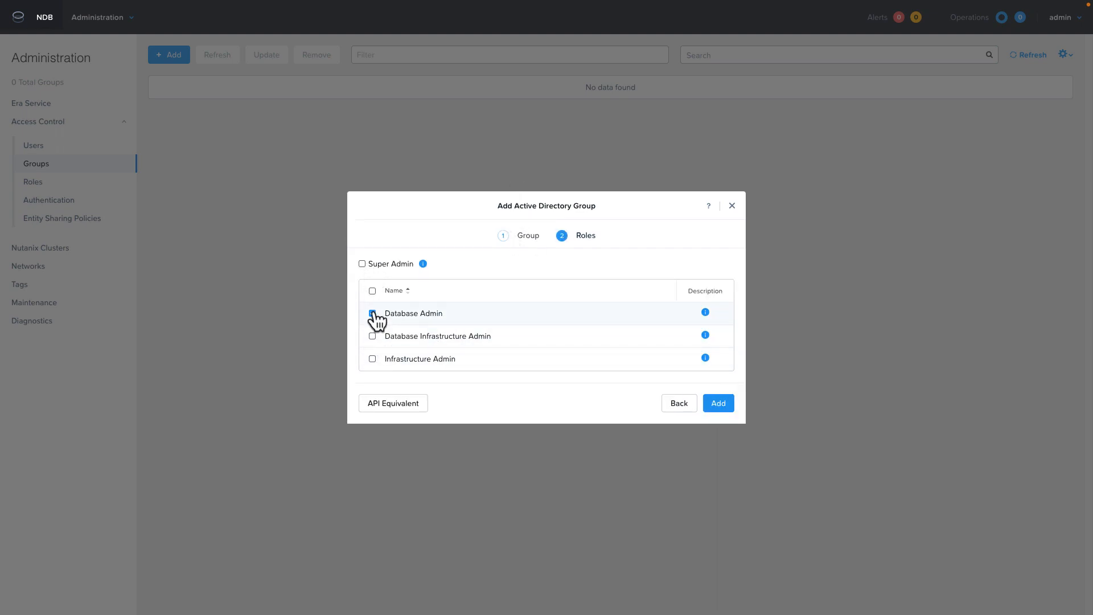
{"action": "left_click", "coordinate": [372, 313]}
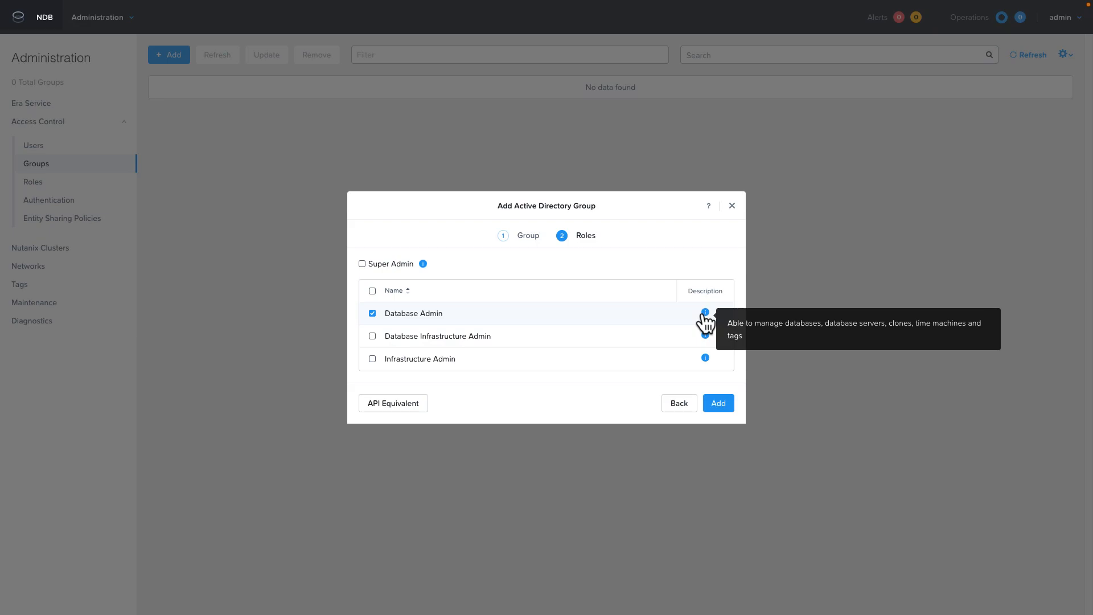
{"action": "mouse_move", "coordinate": [707, 378]}
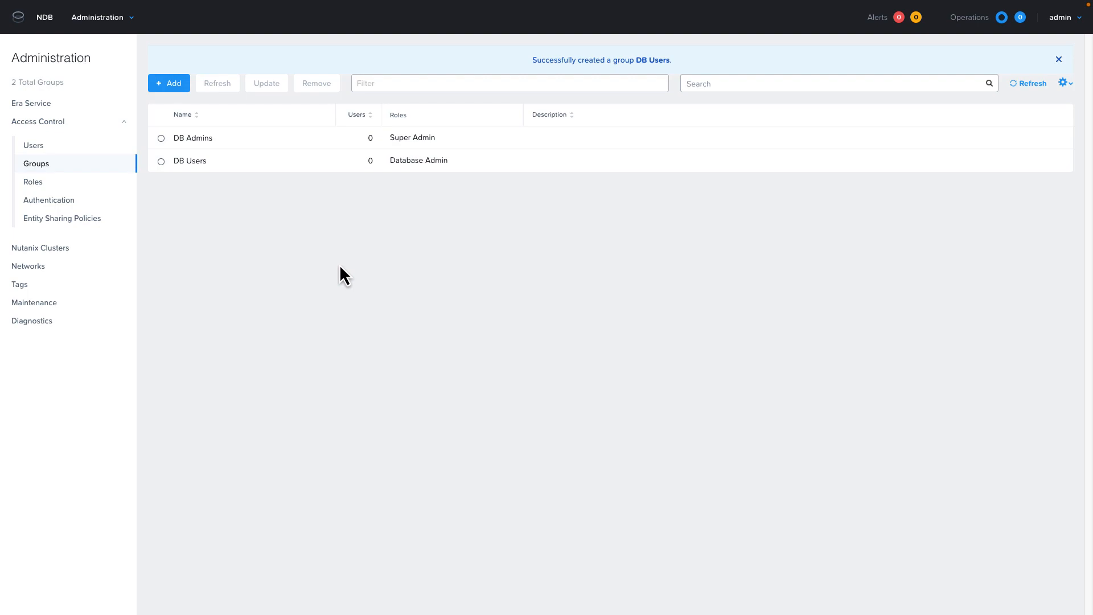
{"action": "left_click", "coordinate": [33, 146]}
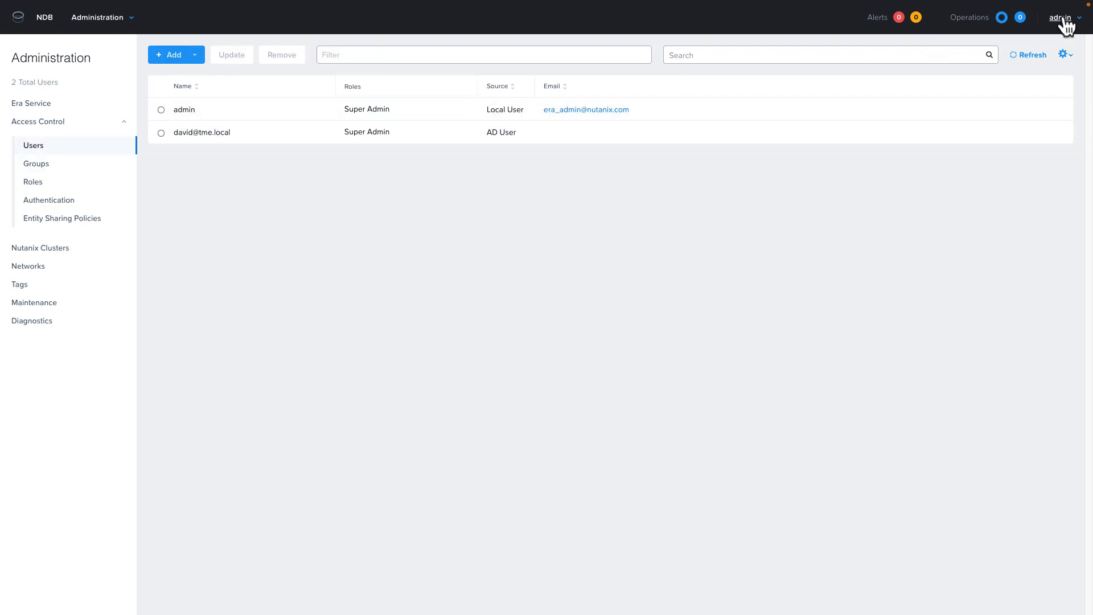
{"action": "left_click", "coordinate": [1059, 17]}
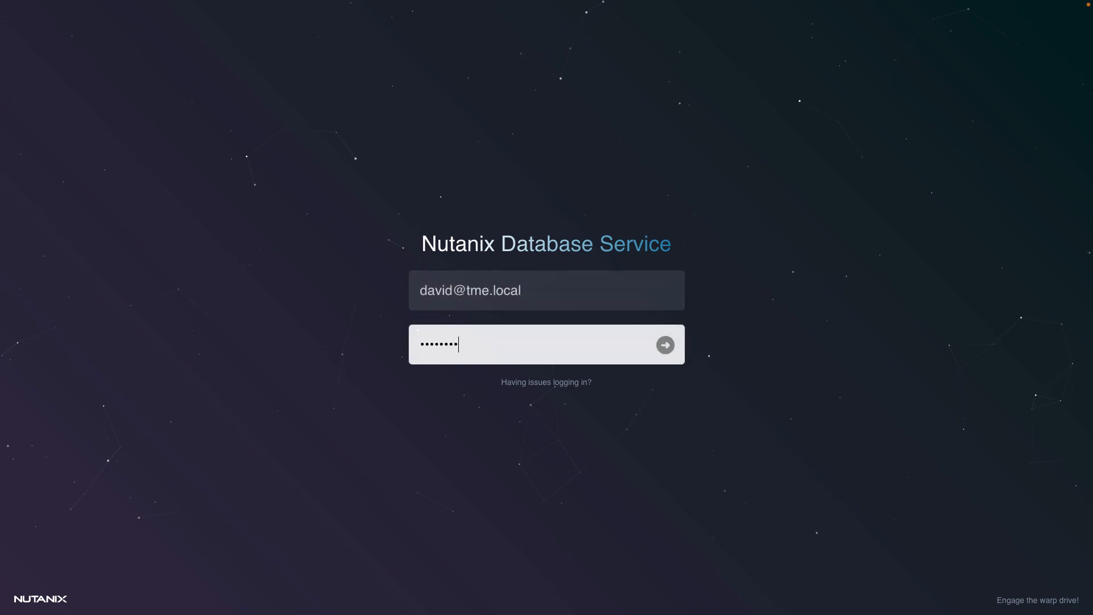
{"action": "left_click", "coordinate": [664, 345]}
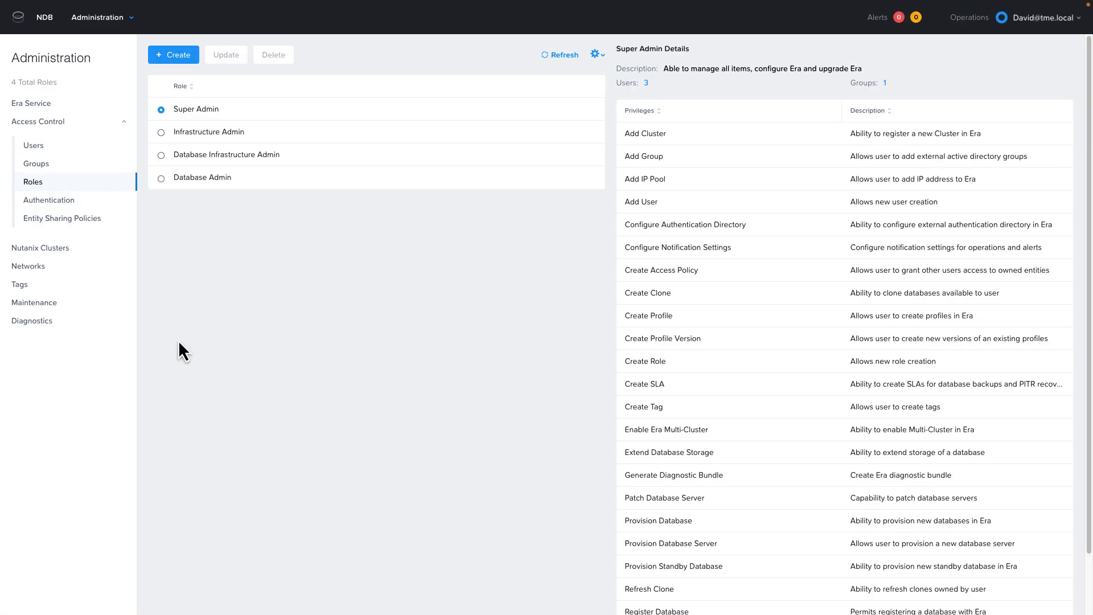
{"action": "mouse_move", "coordinate": [208, 131]}
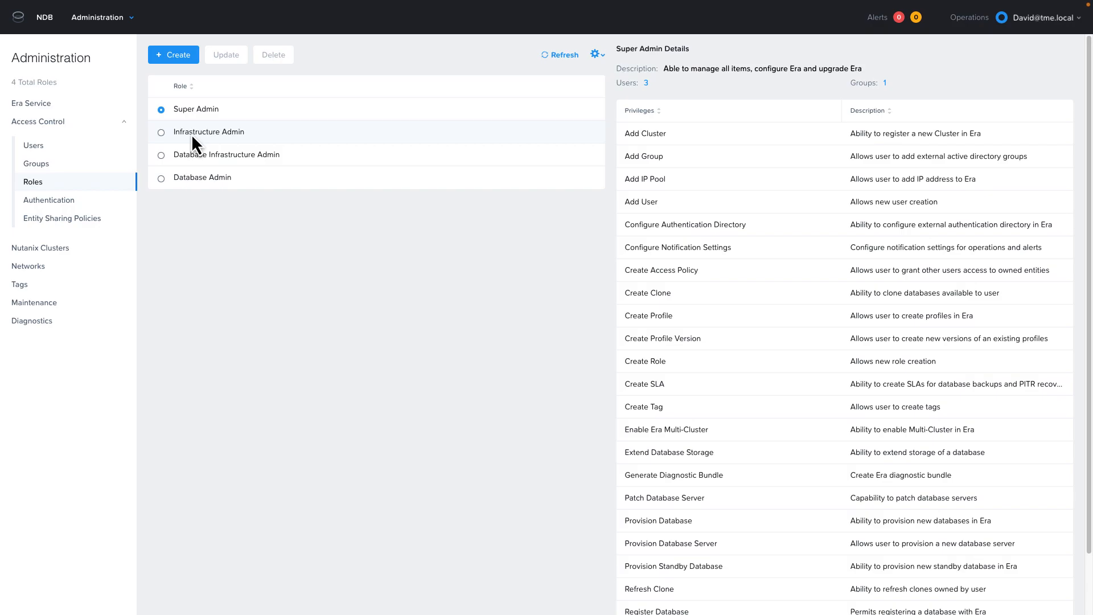
Step: Compare Database Infrastructure Admin and Database Admin privileges, then view Entity Sharing Policies
{"action": "left_click", "coordinate": [161, 155]}
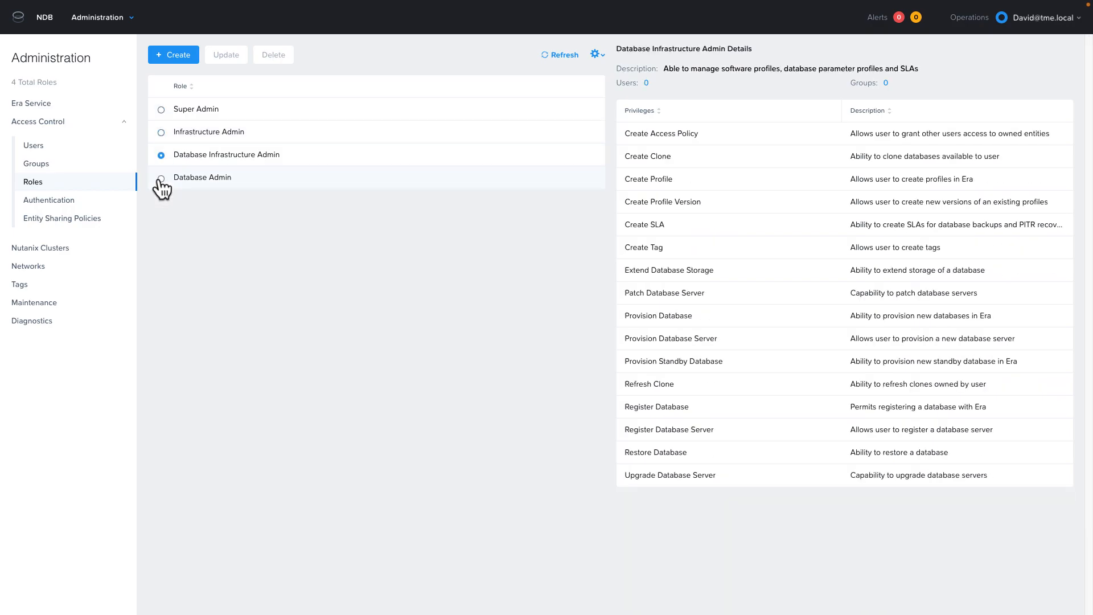
{"action": "left_click", "coordinate": [202, 177]}
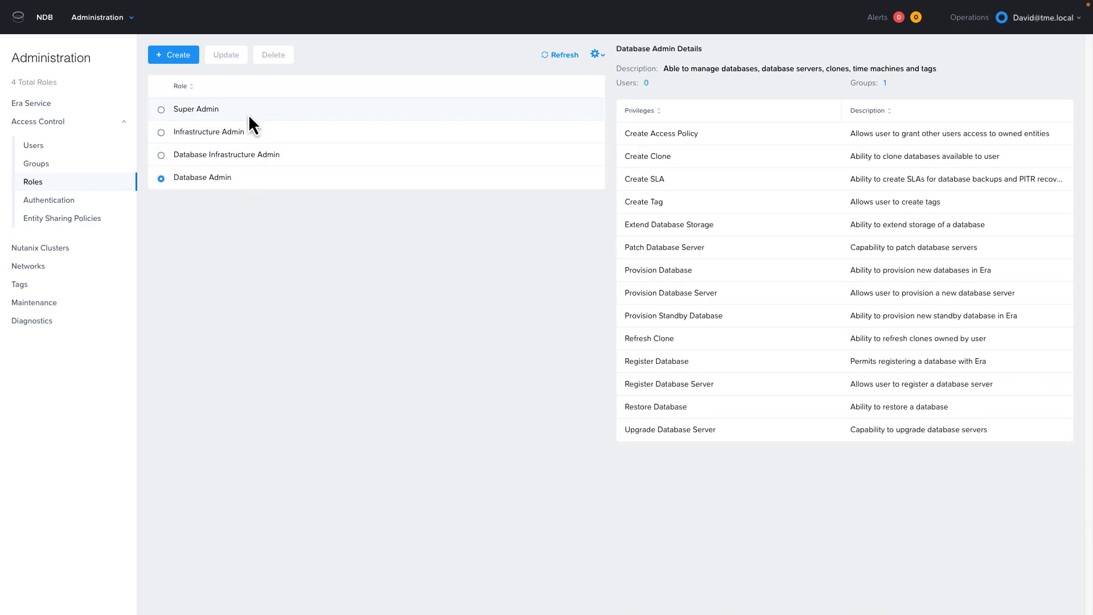
{"action": "left_click", "coordinate": [62, 218]}
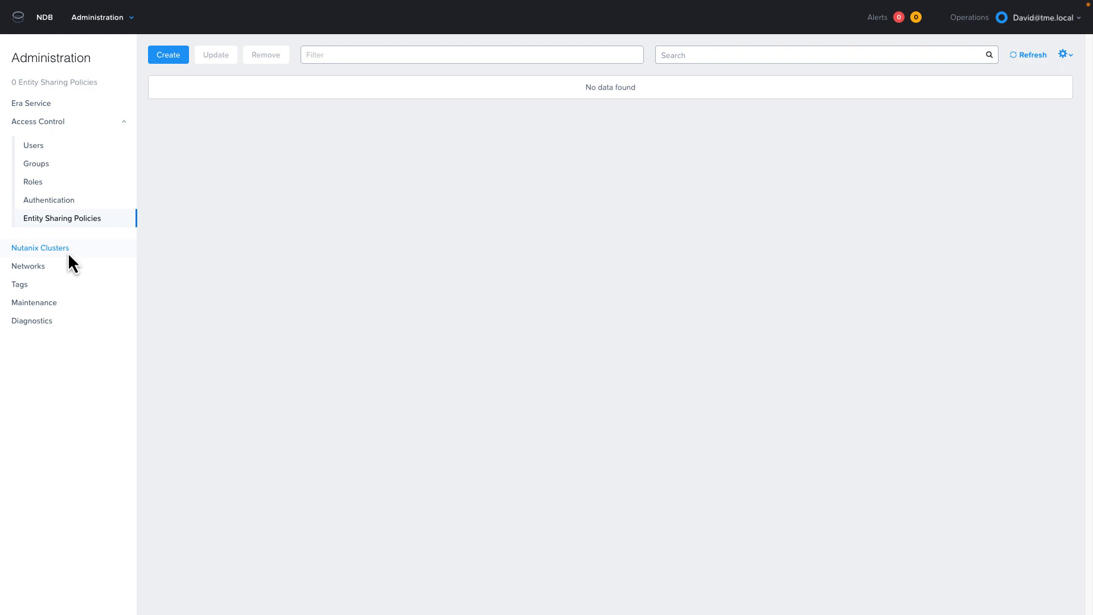
Step: Update EraCluster to name DUR-NX9060-CL1 and description 'Nutanix Cluster in Durham'
{"action": "left_click", "coordinate": [40, 247]}
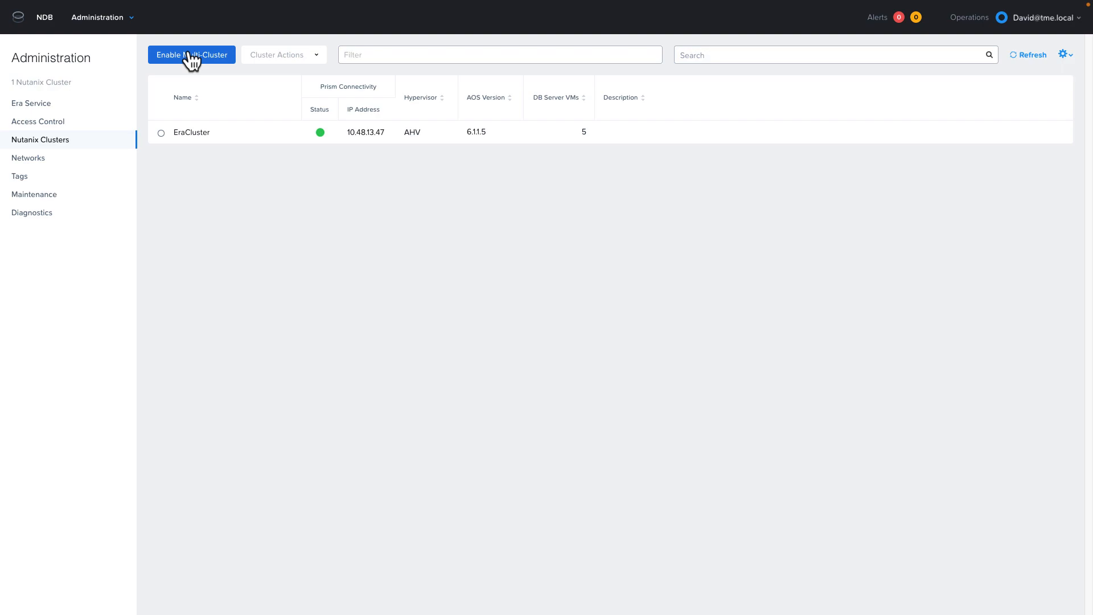
{"action": "left_click", "coordinate": [160, 132]}
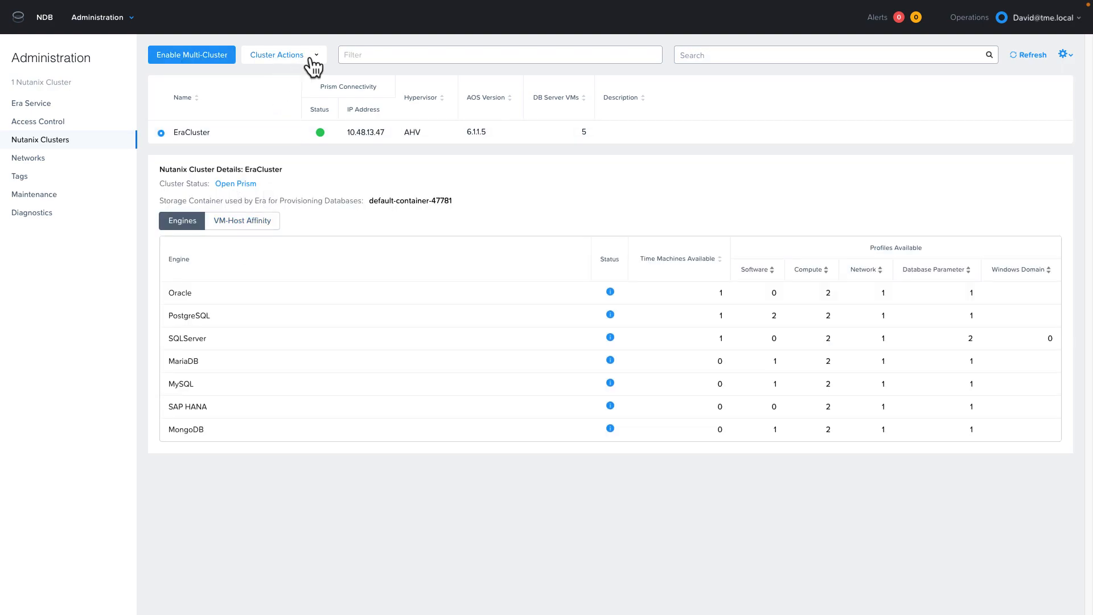
{"action": "left_click", "coordinate": [283, 54]}
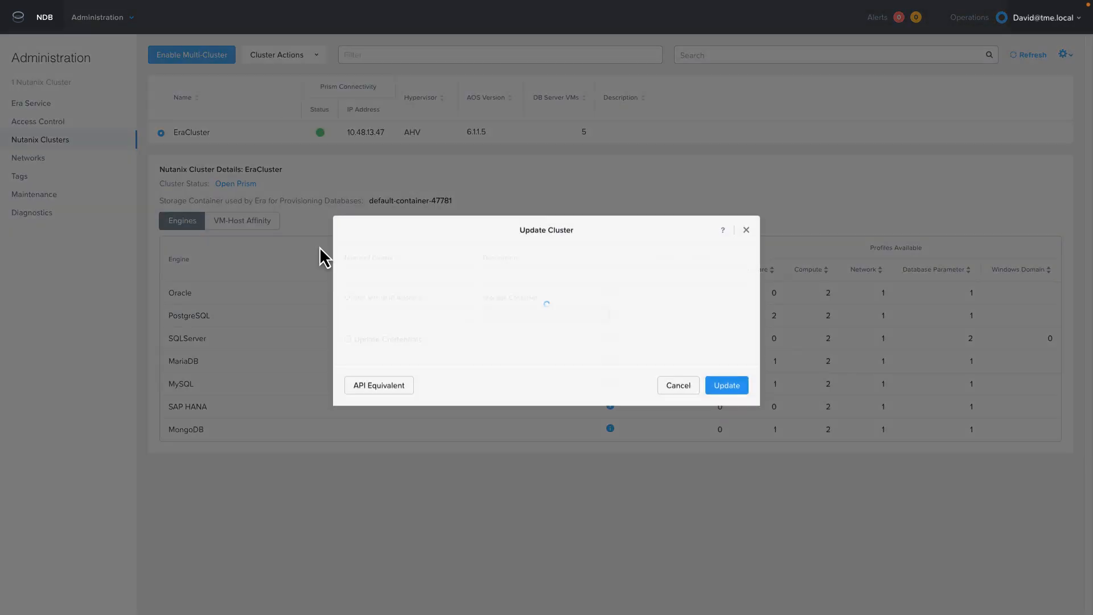
{"action": "type", "text": "DUR-NX9060-CL!"}
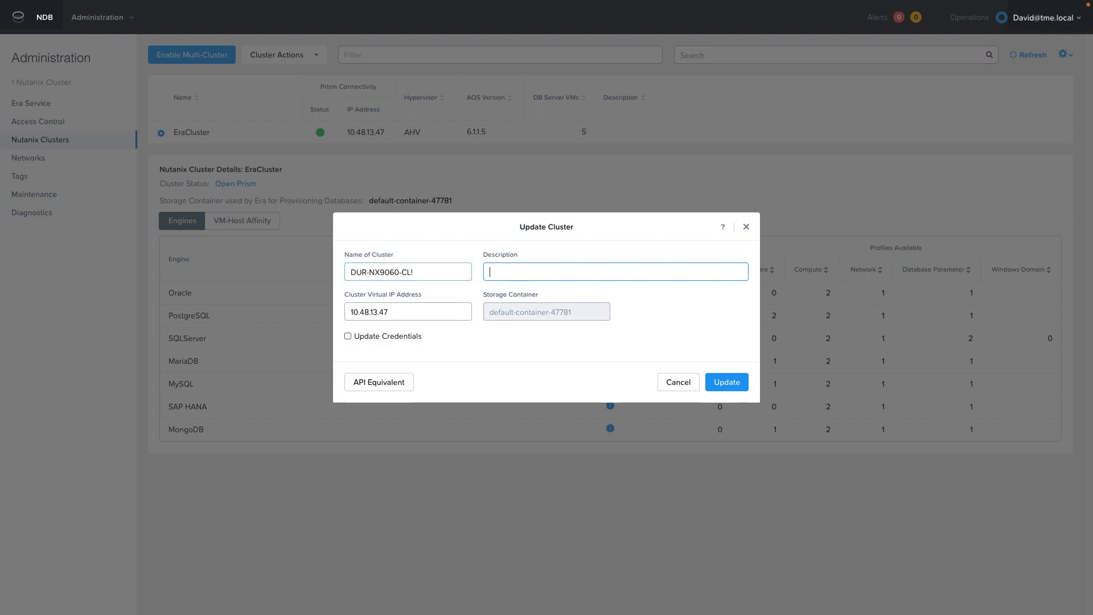
{"action": "type", "text": "Nutanix Cluster in Durham"}
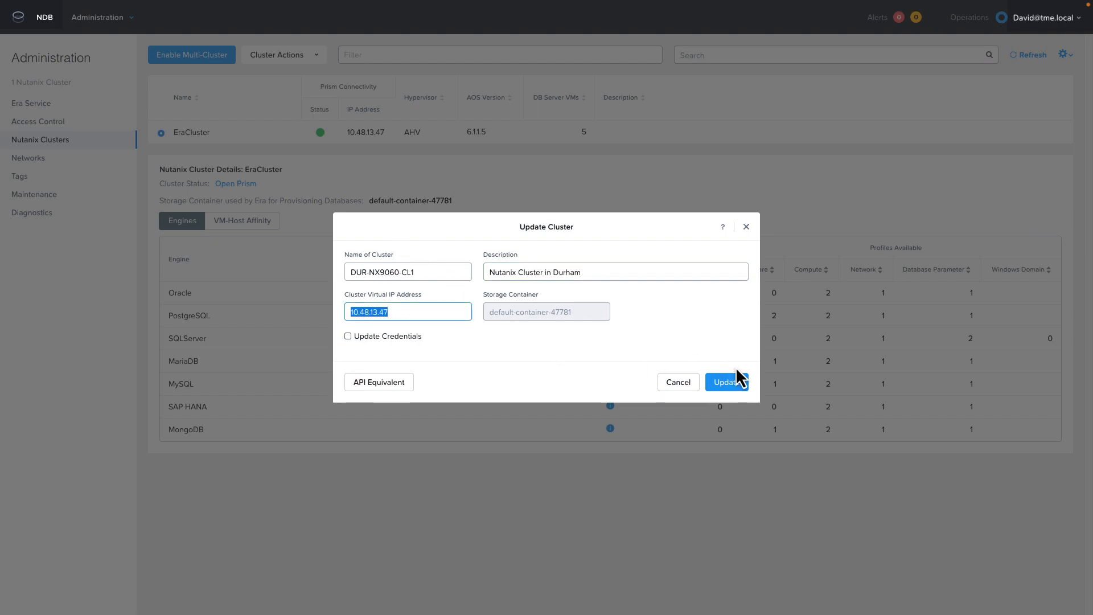
{"action": "left_click", "coordinate": [726, 382]}
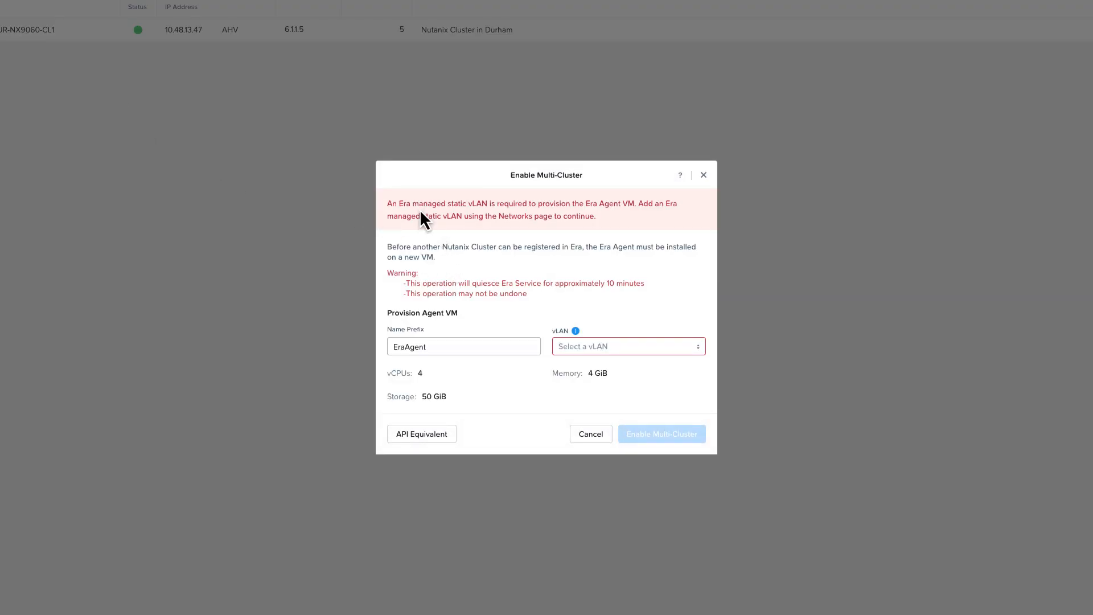
{"action": "left_click", "coordinate": [627, 347]}
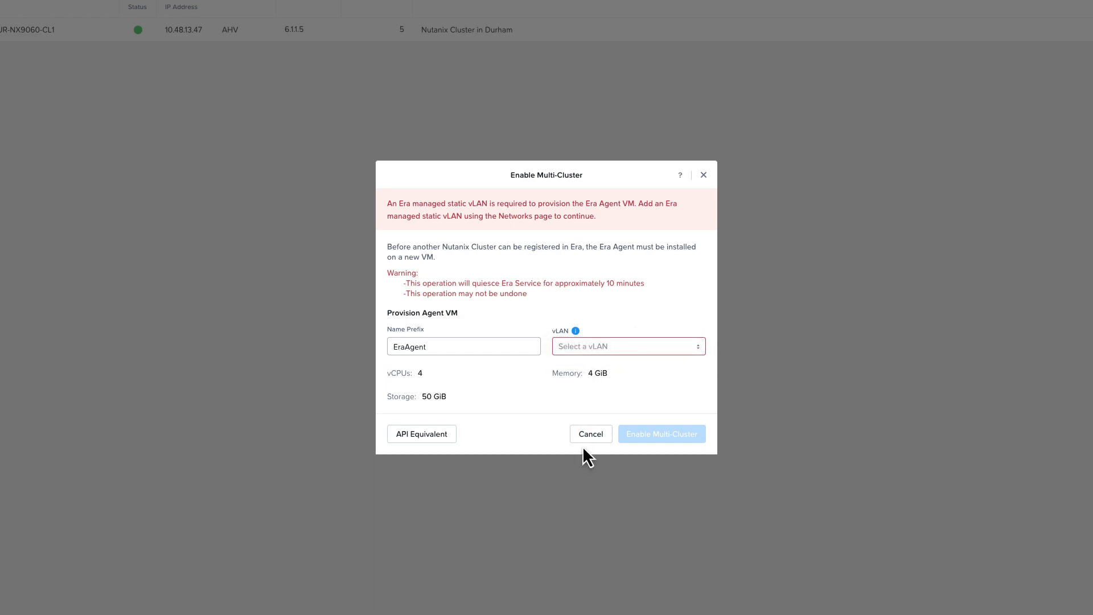
{"action": "left_click", "coordinate": [589, 434]}
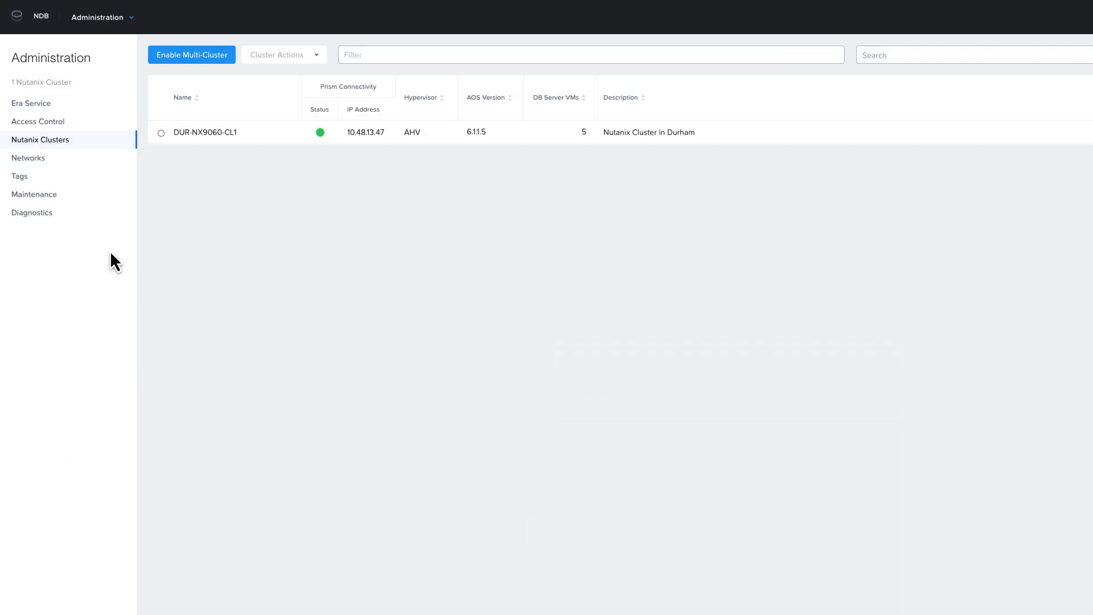
Step: Add NDB-managed vLAN VM_Network: gateway 10.48.13.1, domain tme.local, pool 10.48.13.102–149
{"action": "left_click", "coordinate": [28, 158]}
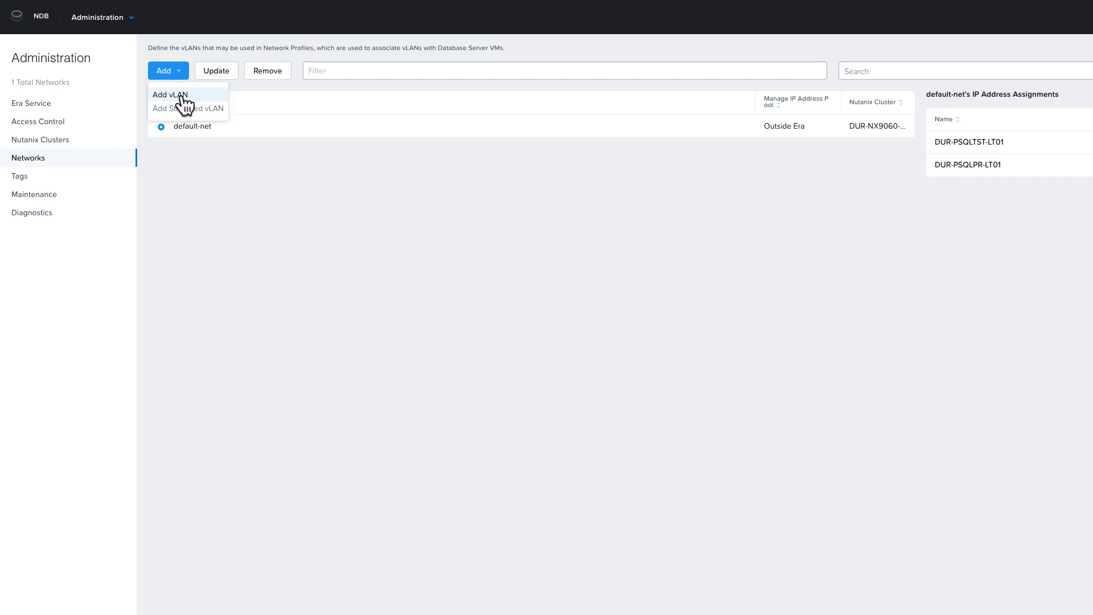
{"action": "left_click", "coordinate": [170, 94]}
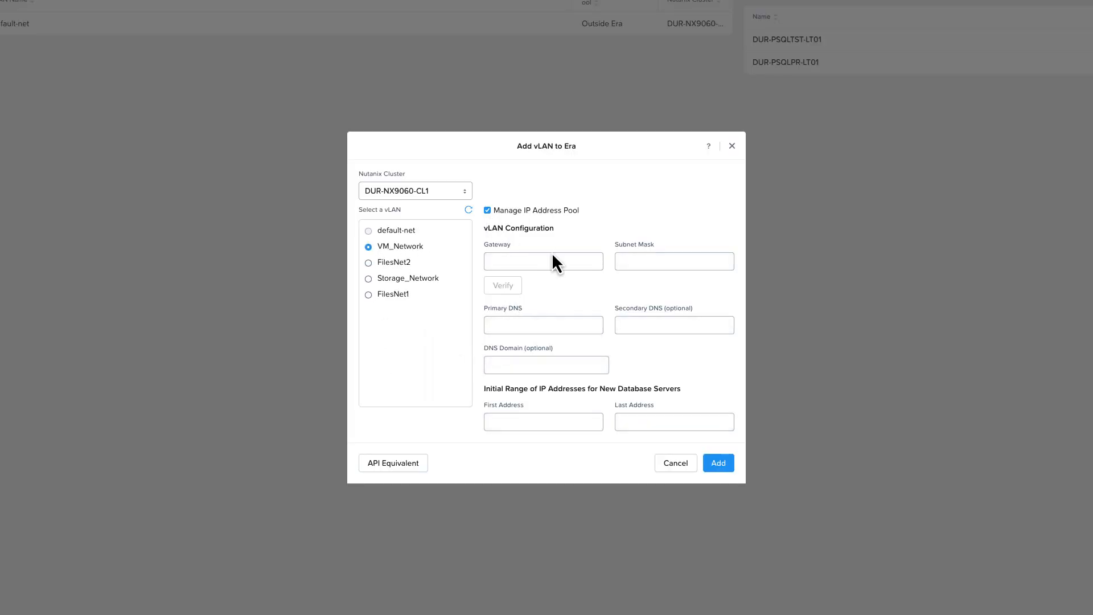
{"action": "type", "text": "10.48.13.1"}
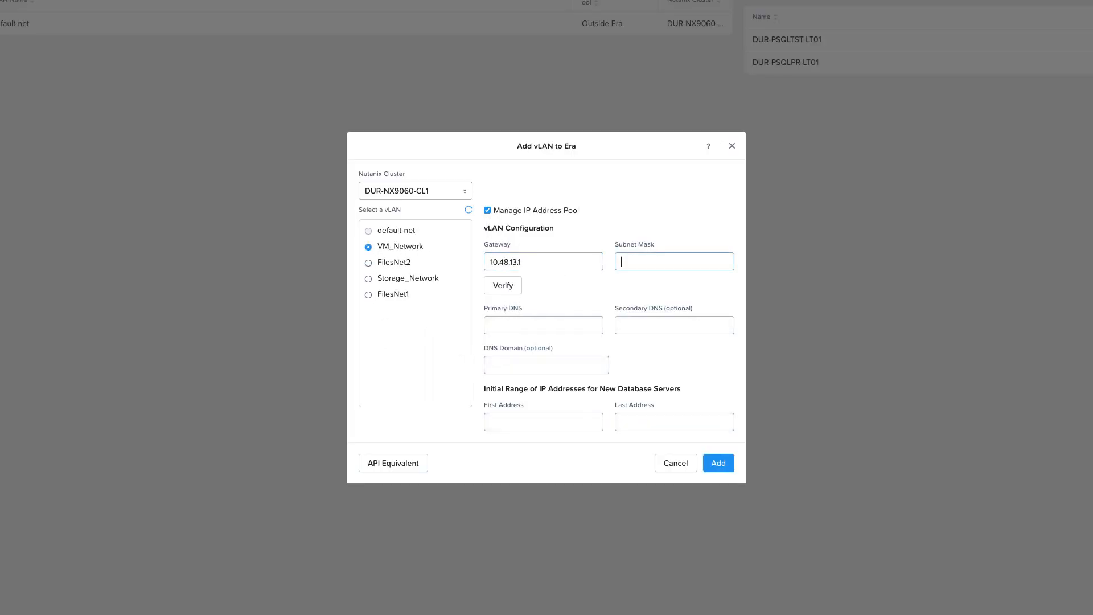
{"action": "type", "text": "10.48.13.1"}
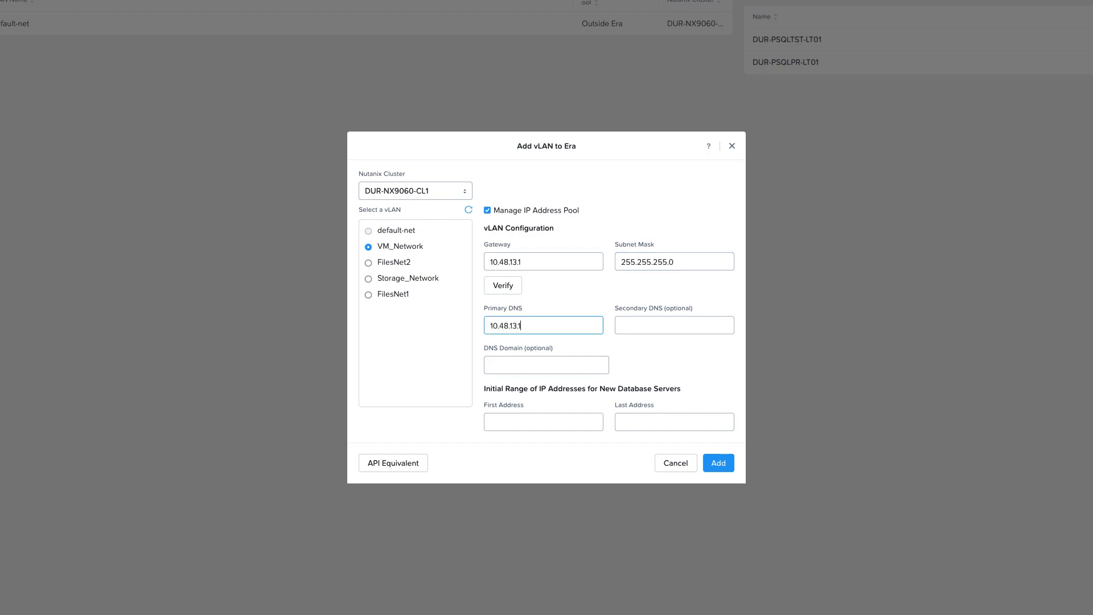
{"action": "type", "text": "tme.local"}
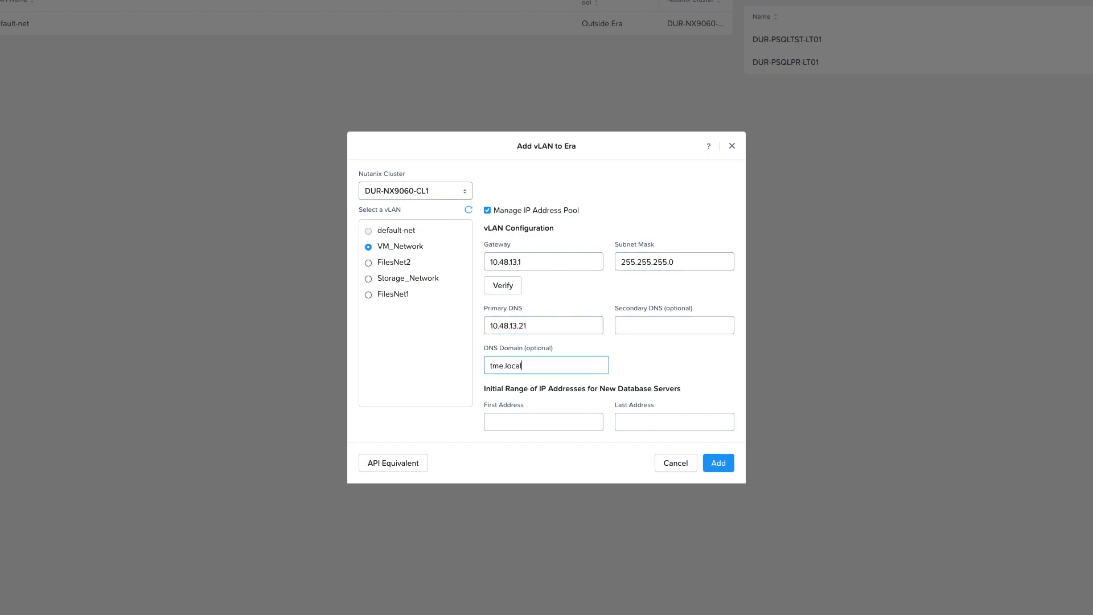
{"action": "type", "text": "10.48.13.149"}
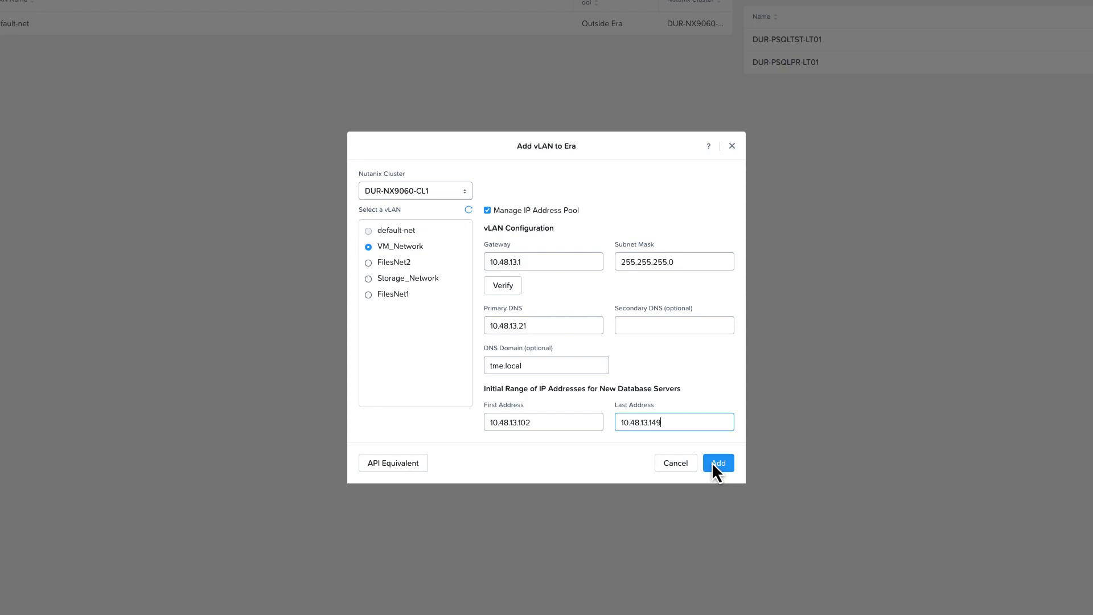
{"action": "left_click", "coordinate": [718, 462]}
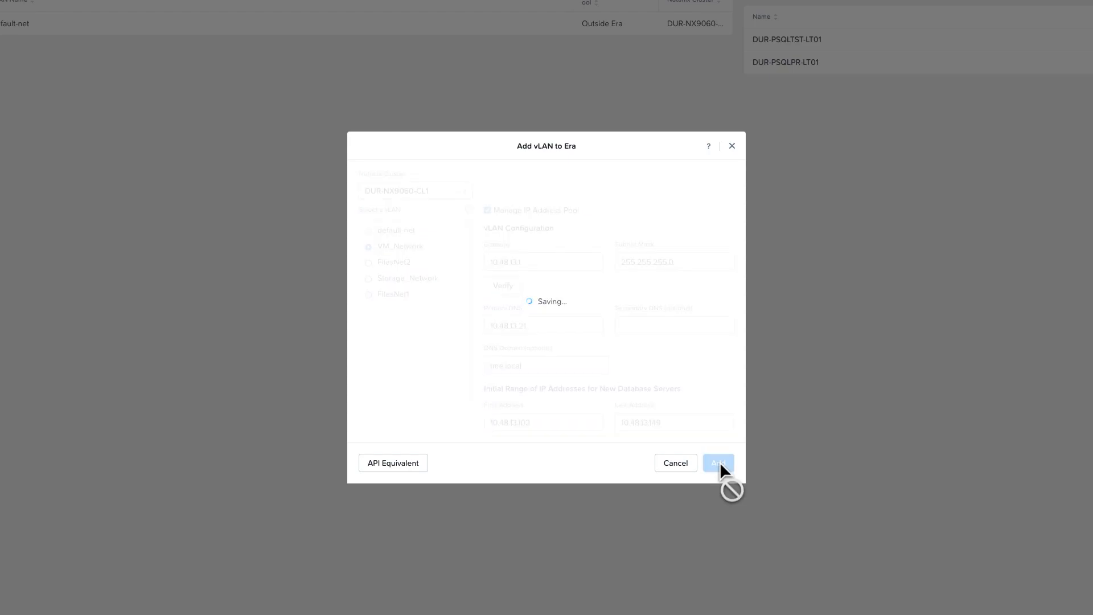
{"action": "left_click", "coordinate": [717, 462]}
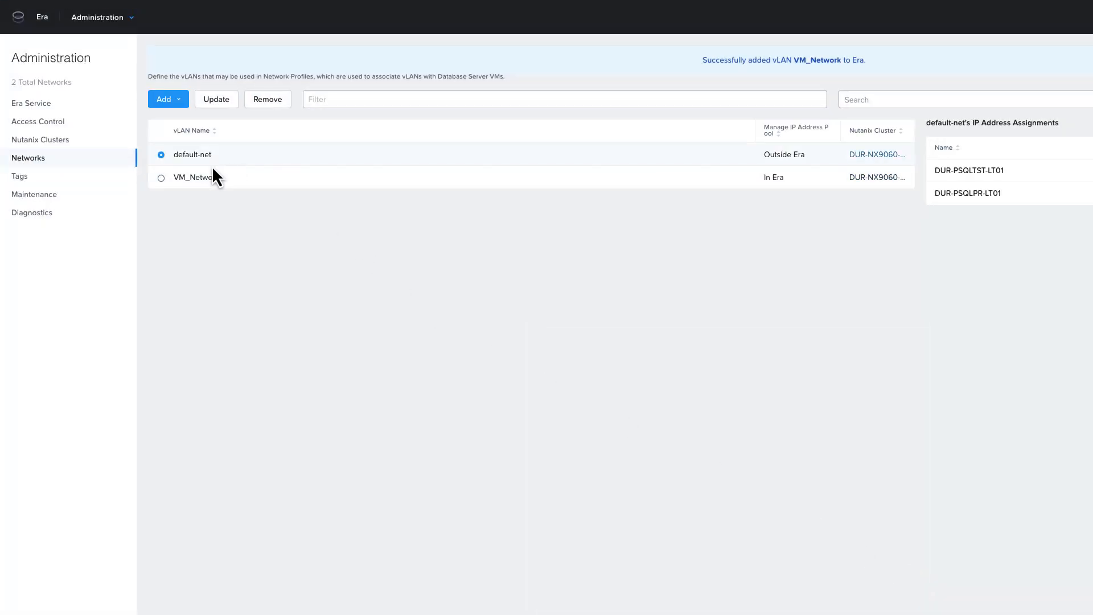
{"action": "left_click", "coordinate": [161, 177]}
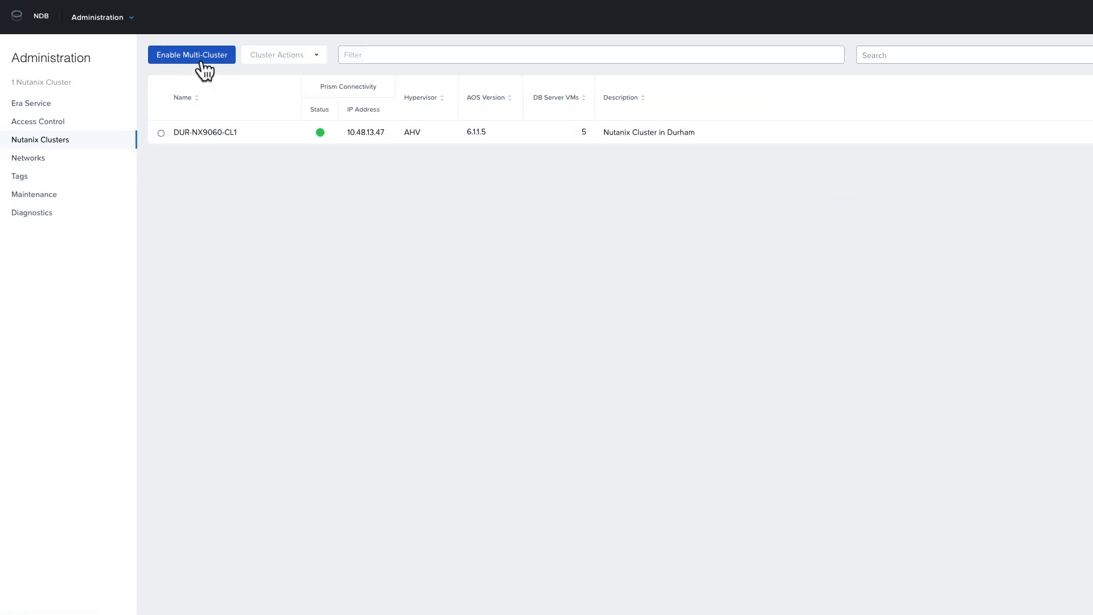
Step: Launch multi-cluster enablement with an NDBAgent VM on the VM_Network vLAN
{"action": "left_click", "coordinate": [192, 55]}
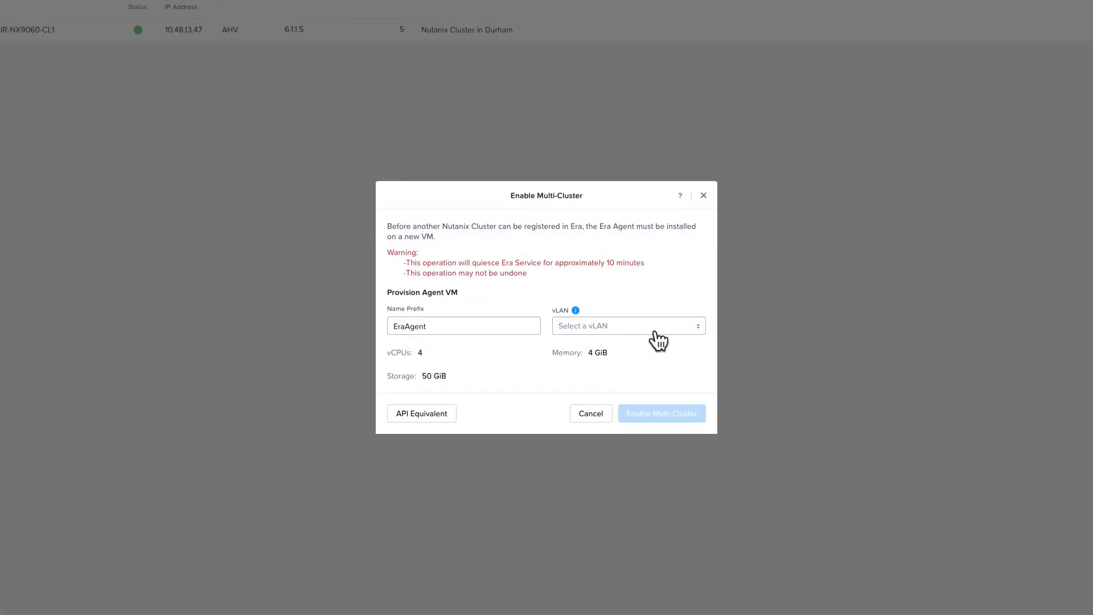
{"action": "left_click", "coordinate": [626, 326]}
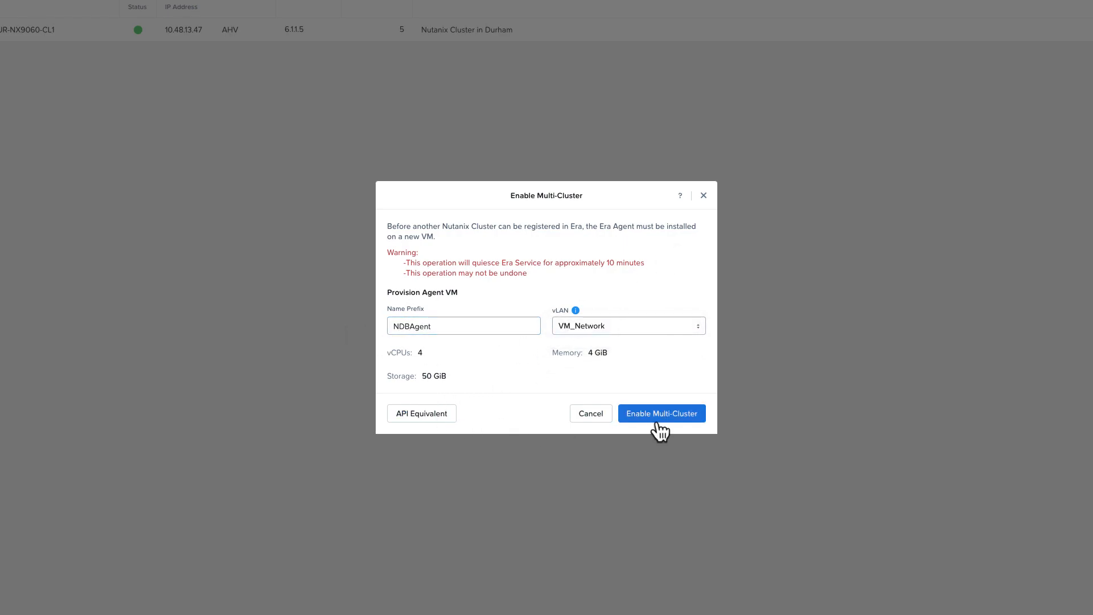
{"action": "left_click", "coordinate": [660, 413]}
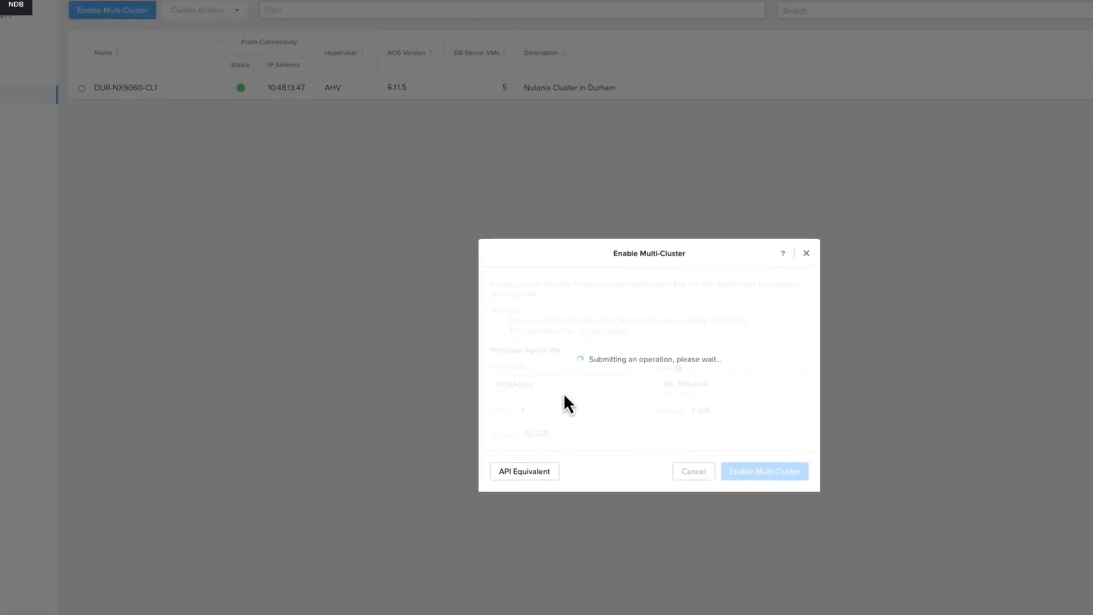
{"action": "left_click", "coordinate": [764, 472]}
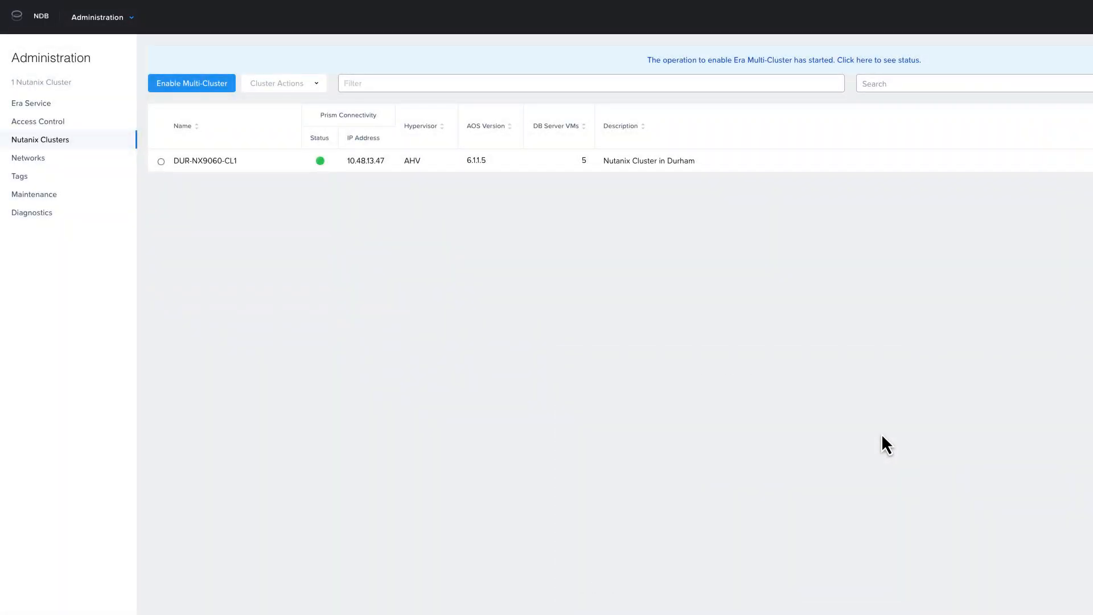